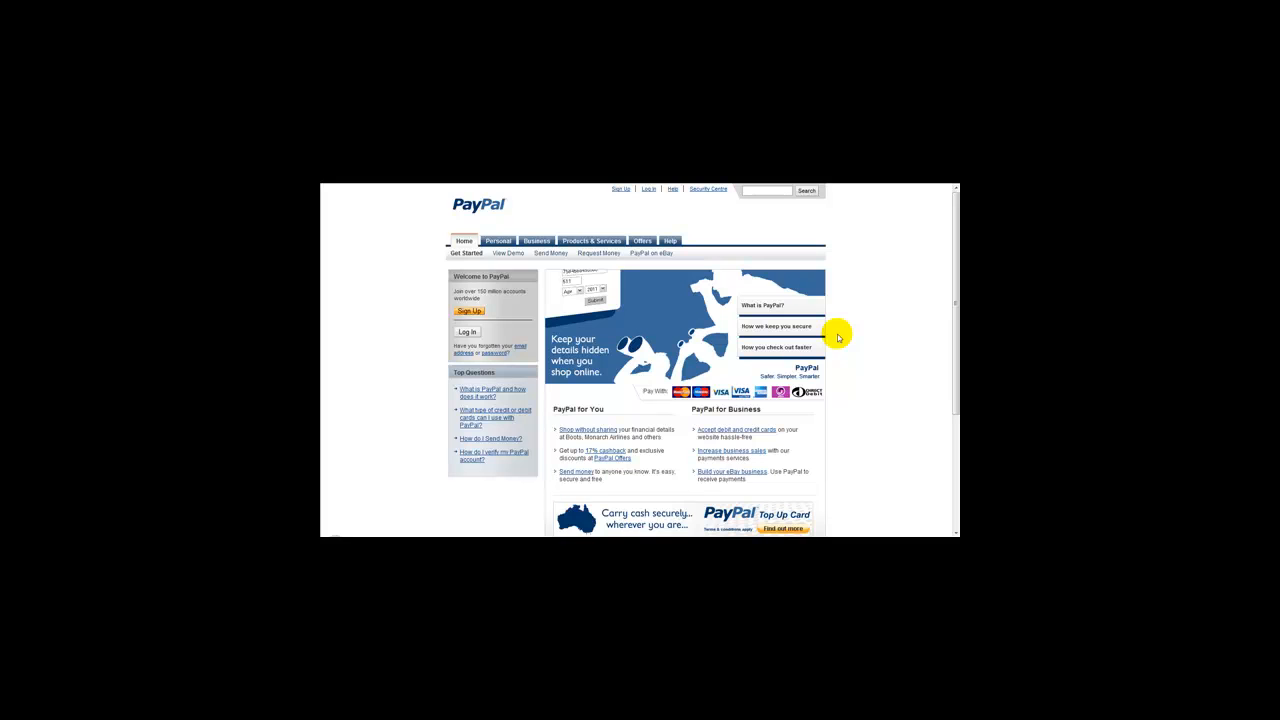
# - Log in to the seller's PayPal account with email and password, reaching Merchant Tools
pyautogui.scroll(-3)
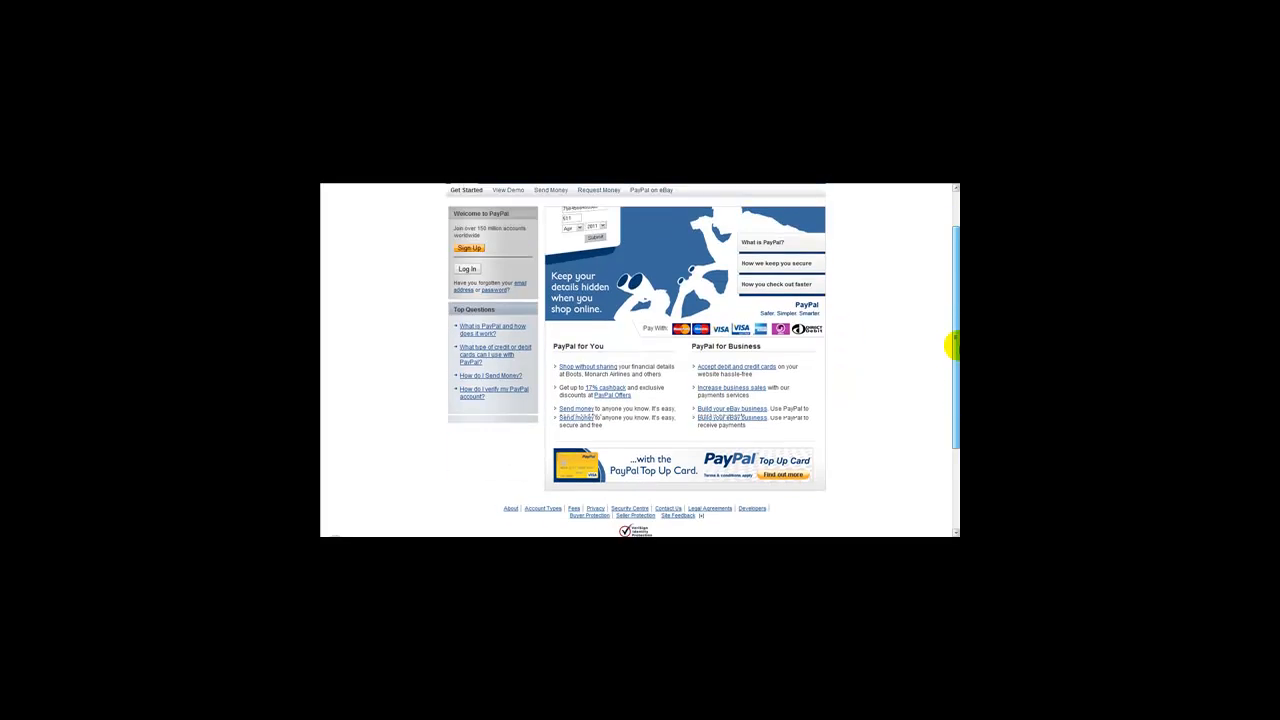
pyautogui.scroll(3)
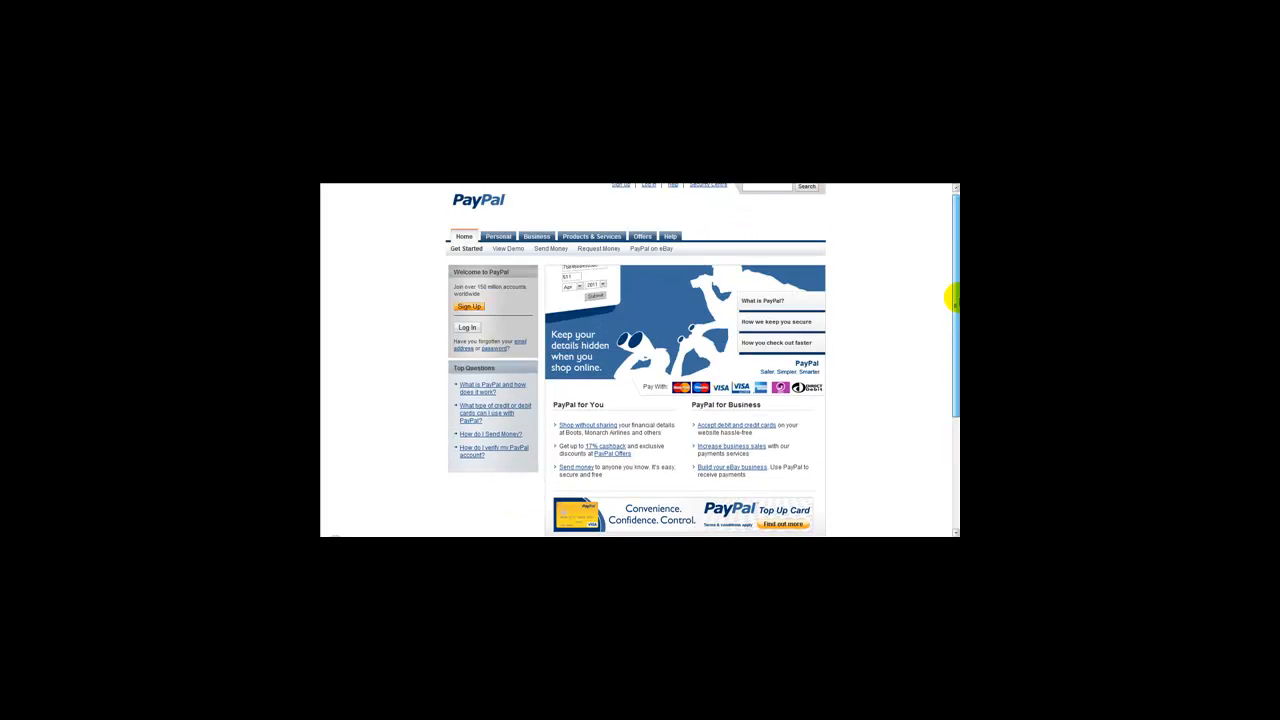
pyautogui.scroll(3)
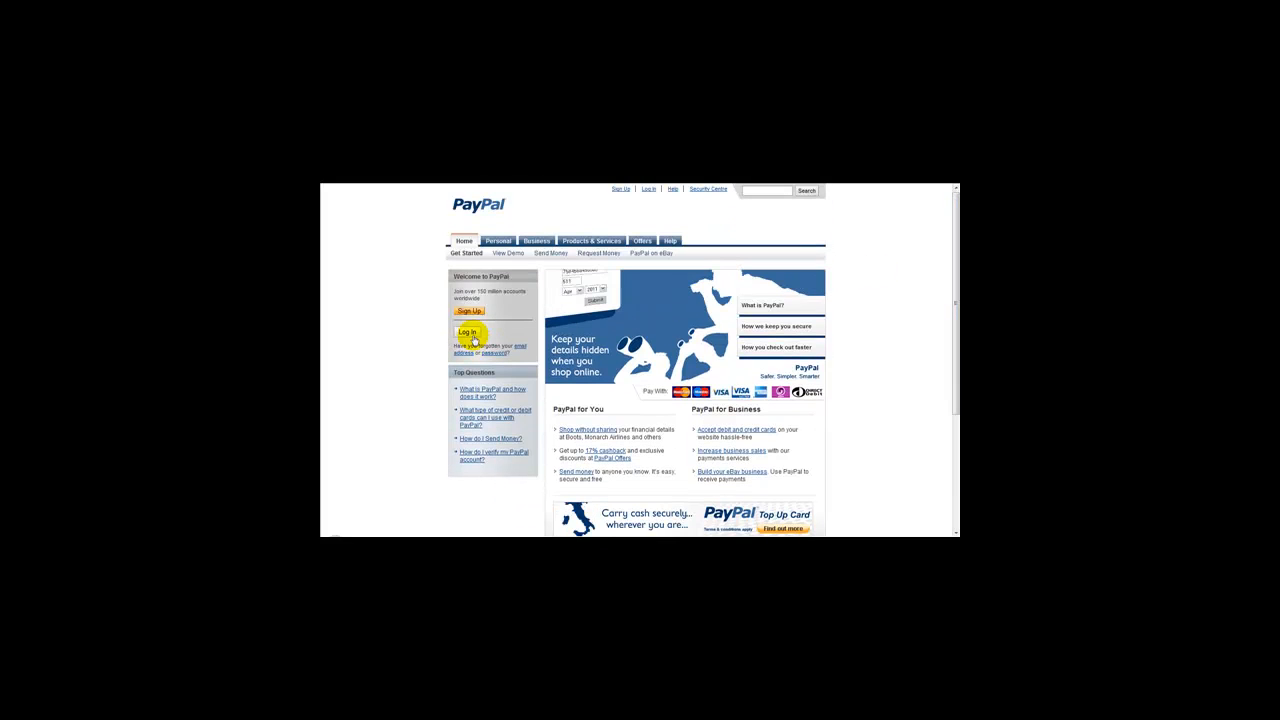
pyautogui.click(468, 332)
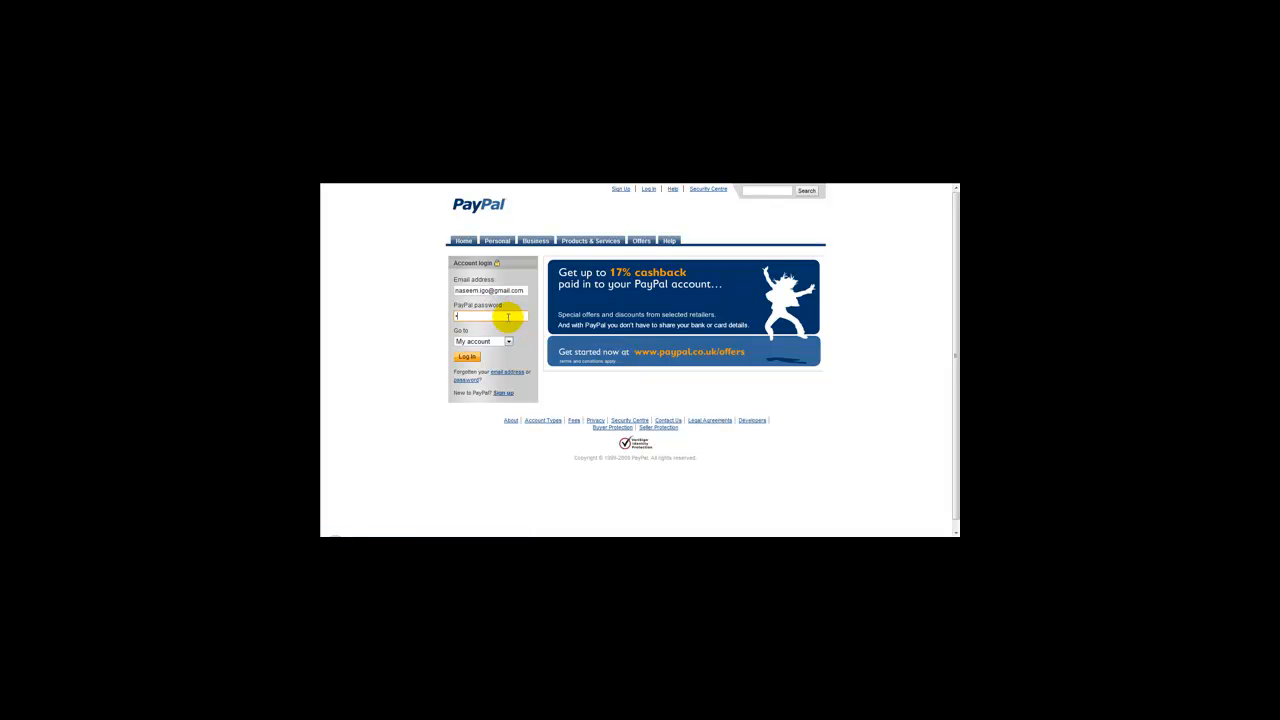
pyautogui.write('password')
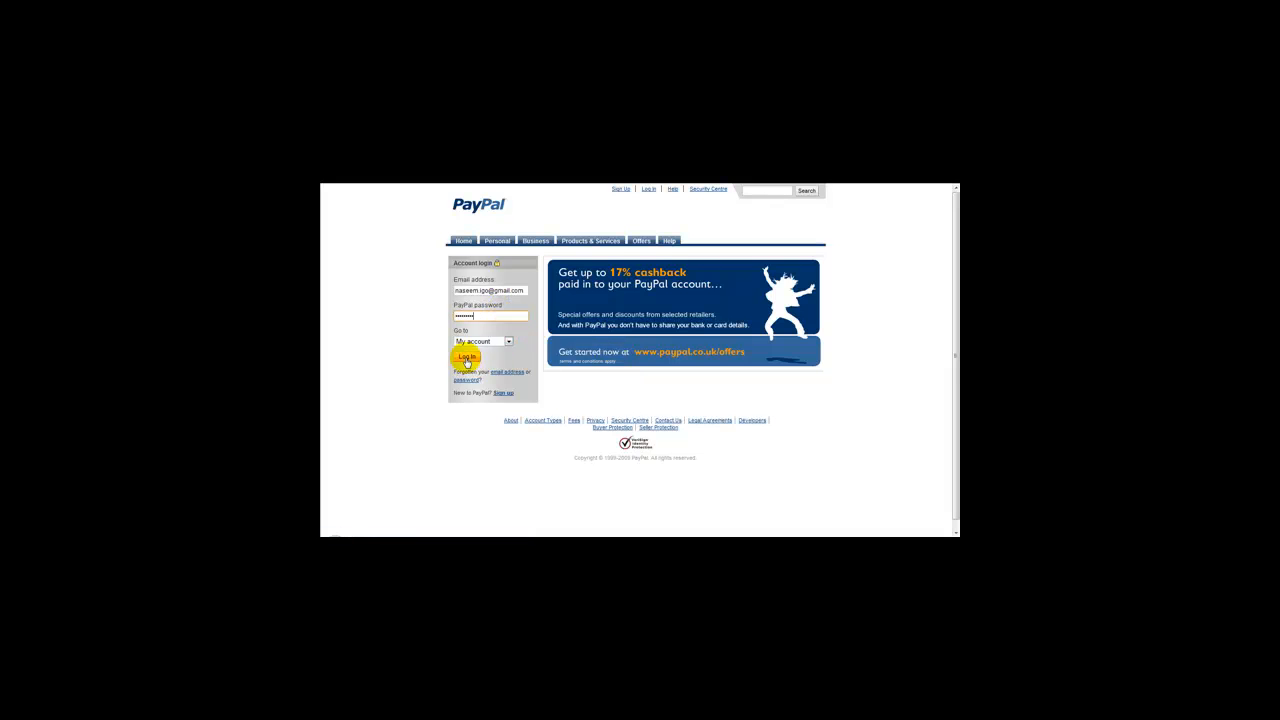
pyautogui.click(466, 356)
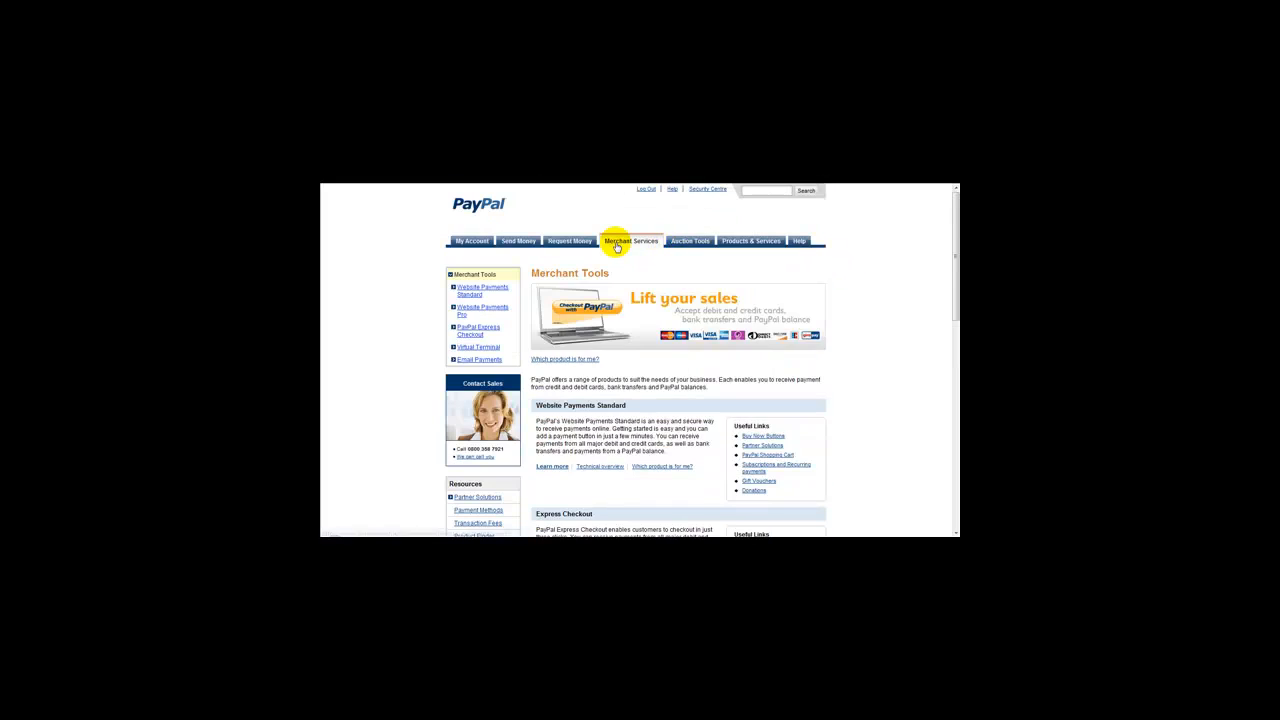
# - From Merchant Tools, go to Buy Now Buttons and start creating a new button
pyautogui.scroll(-3)
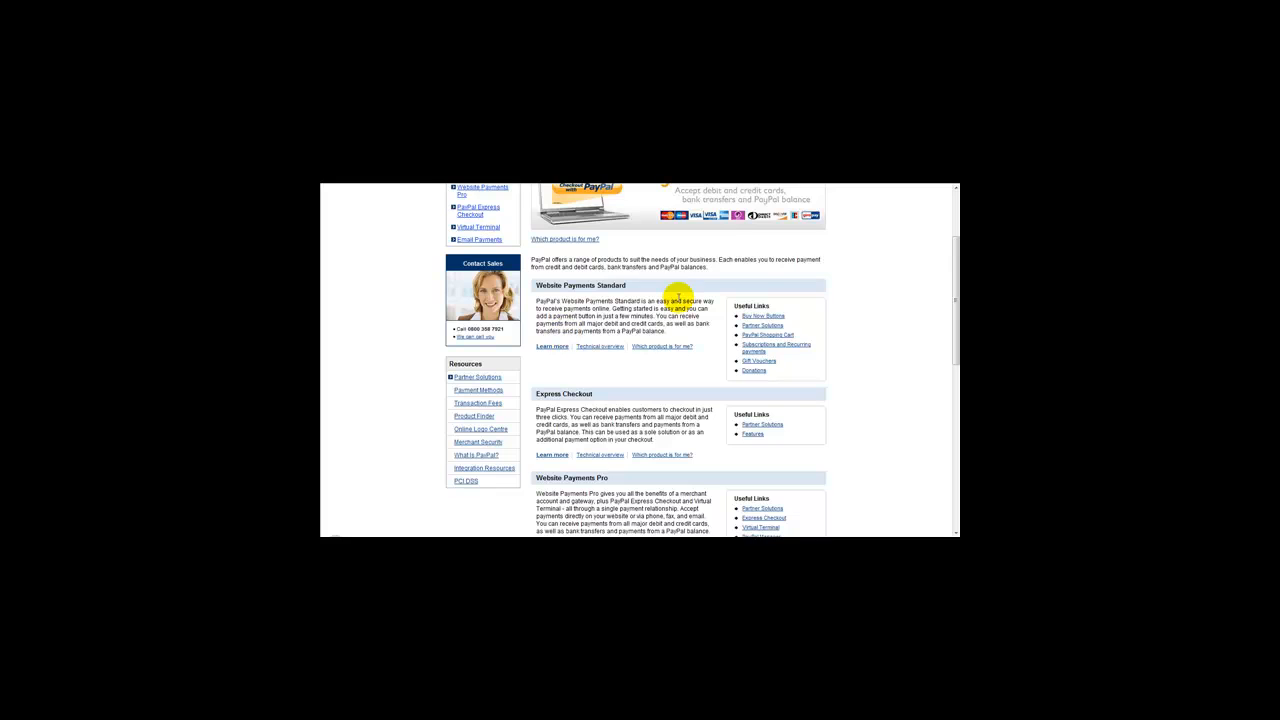
pyautogui.scroll(3)
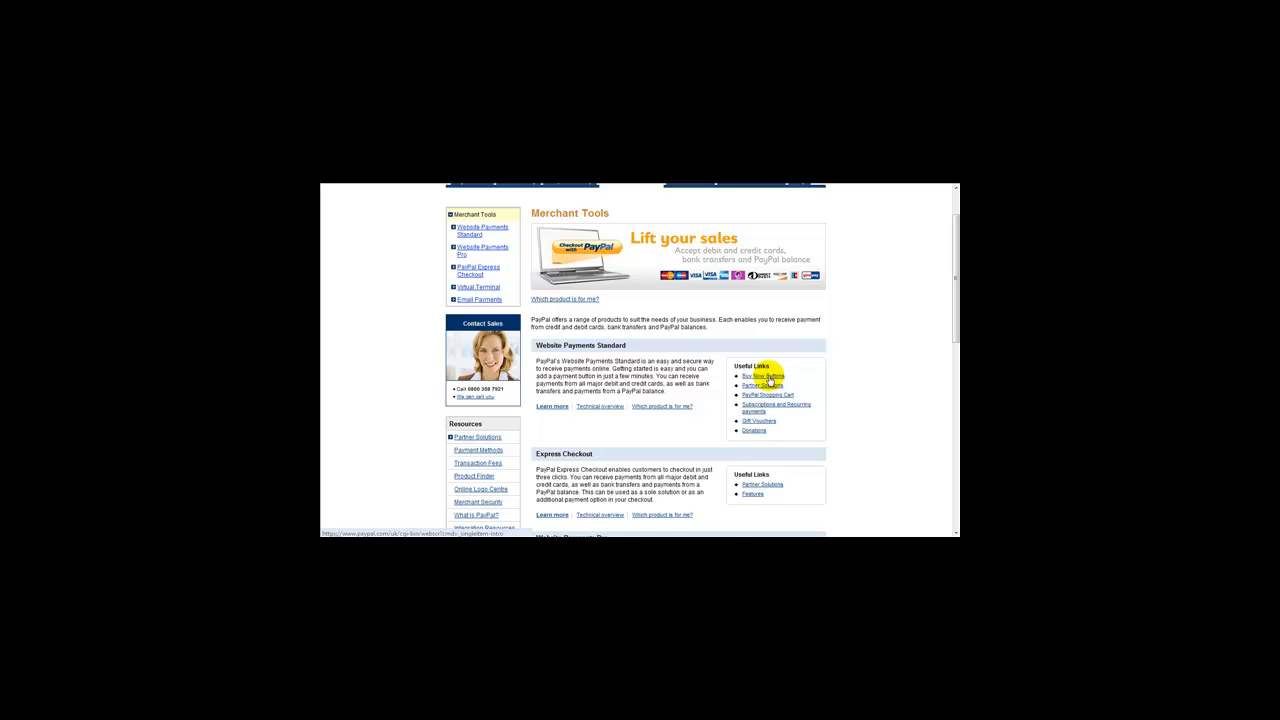
pyautogui.click(762, 376)
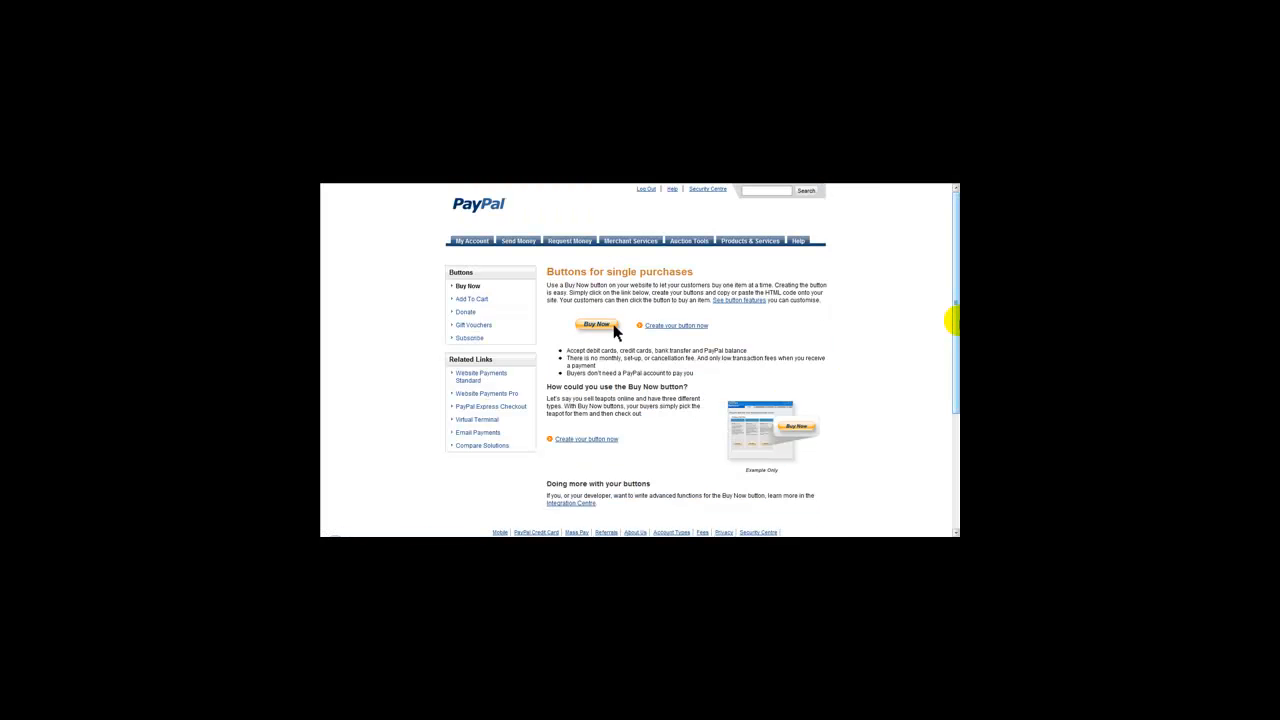
pyautogui.click(676, 324)
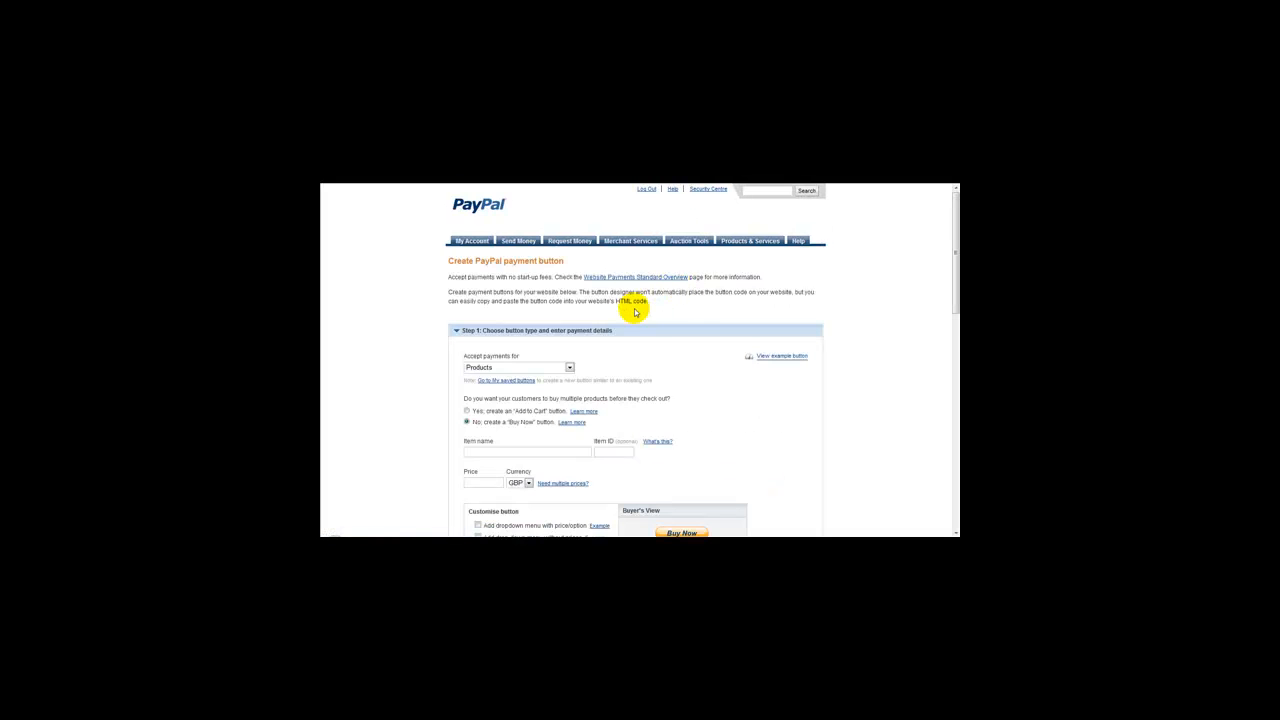
pyautogui.moveTo(576, 364)
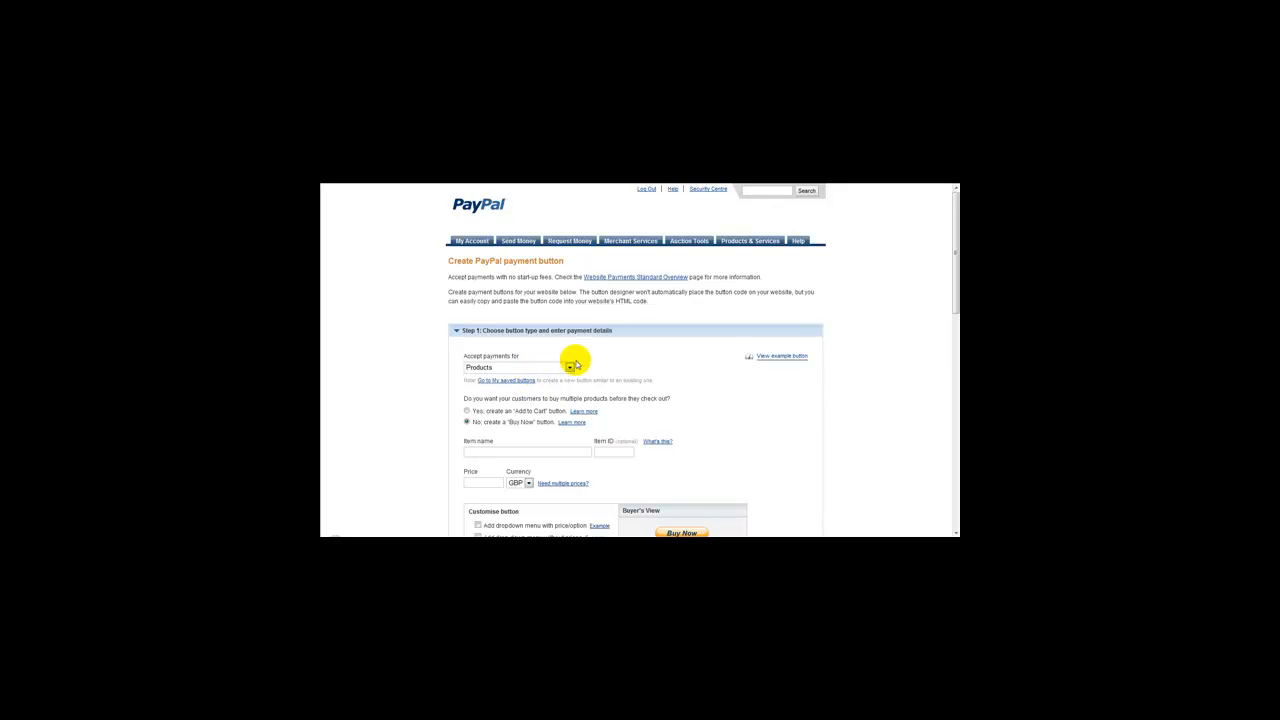
pyautogui.scroll(-3)
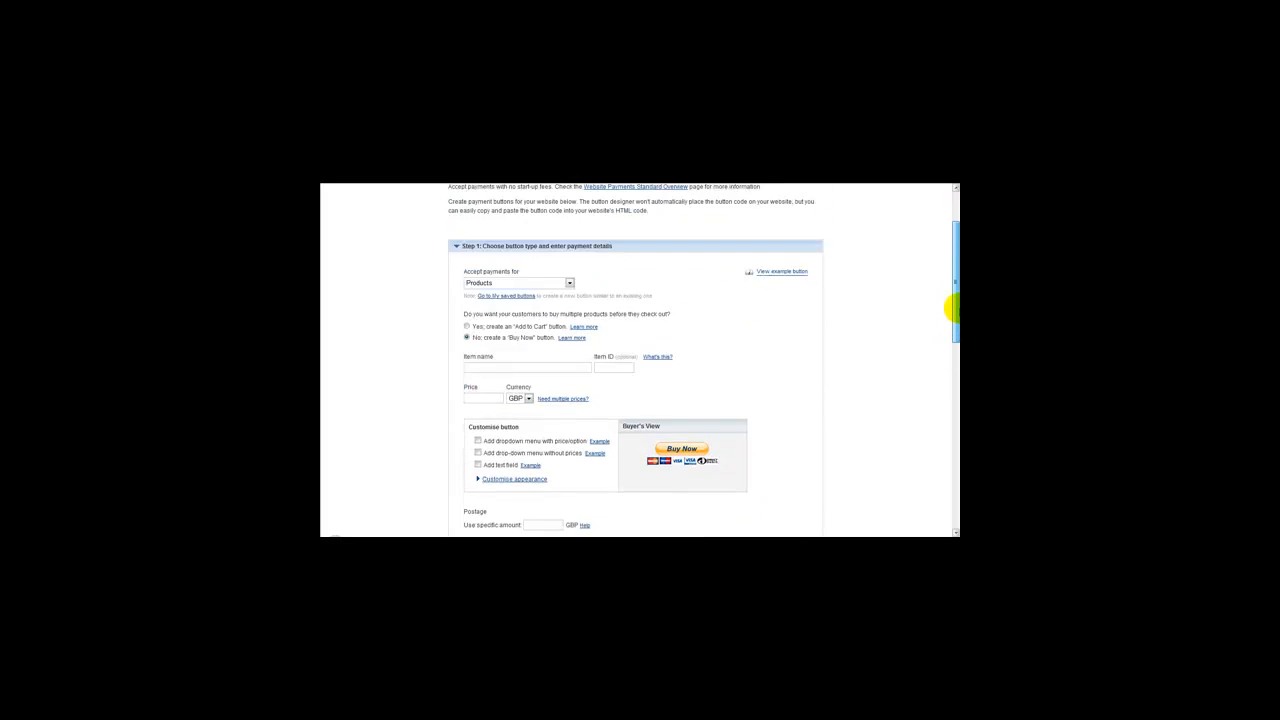
pyautogui.scroll(3)
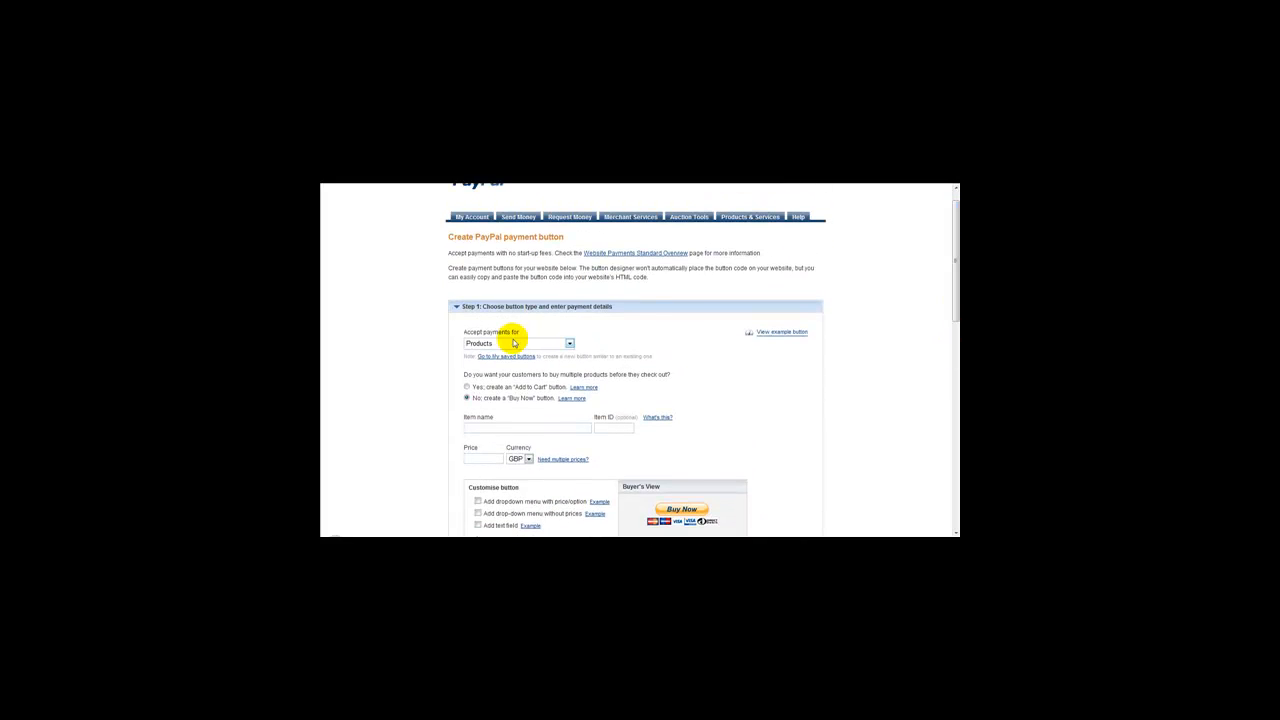
pyautogui.moveTo(536, 344)
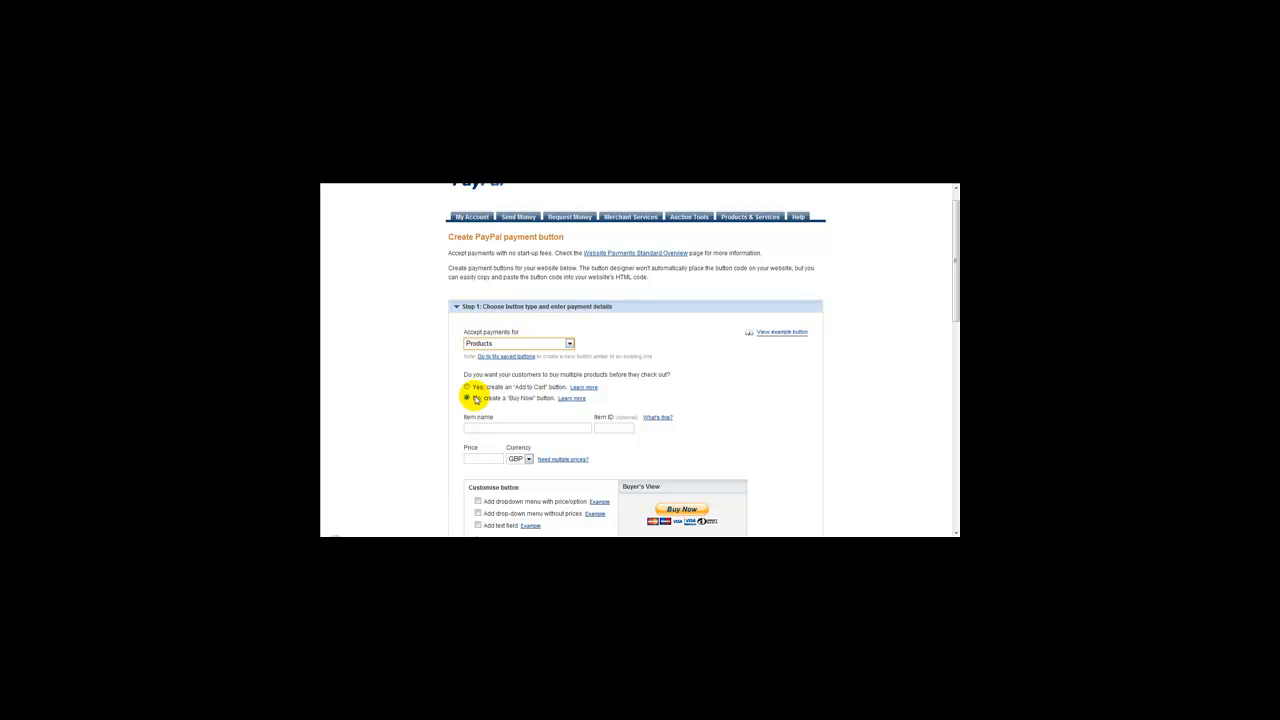
pyautogui.click(468, 398)
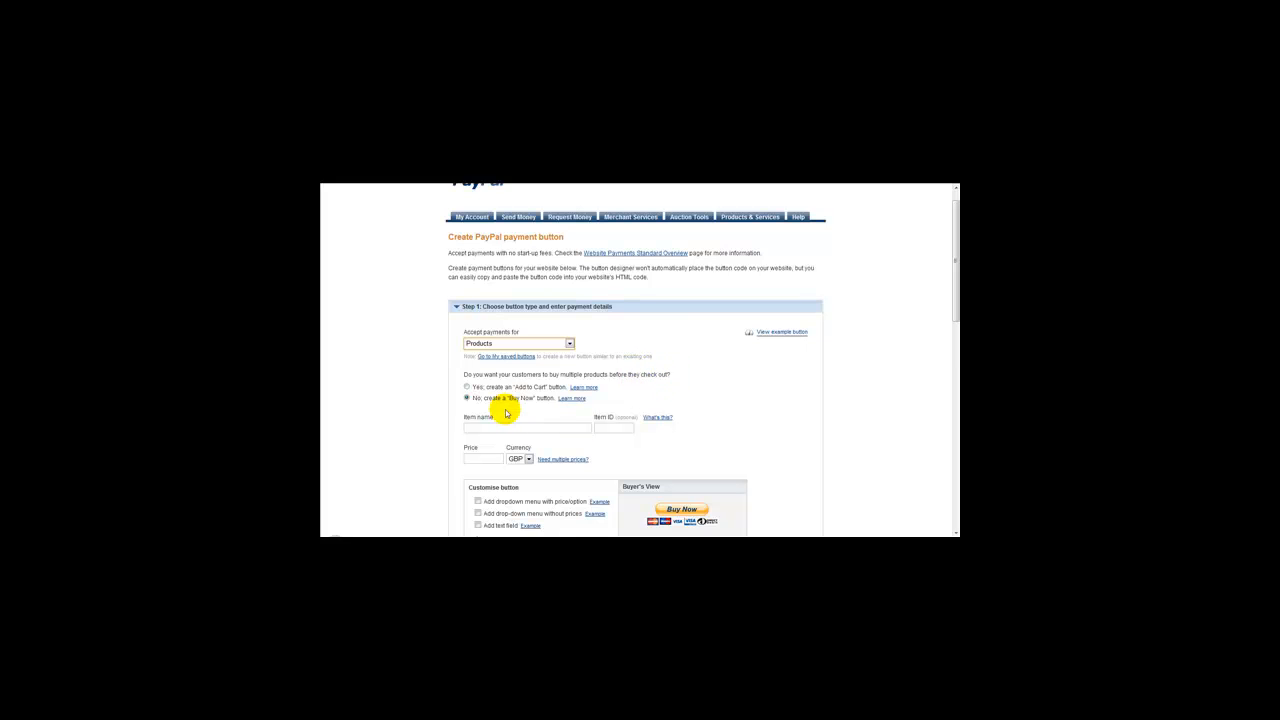
pyautogui.click(466, 388)
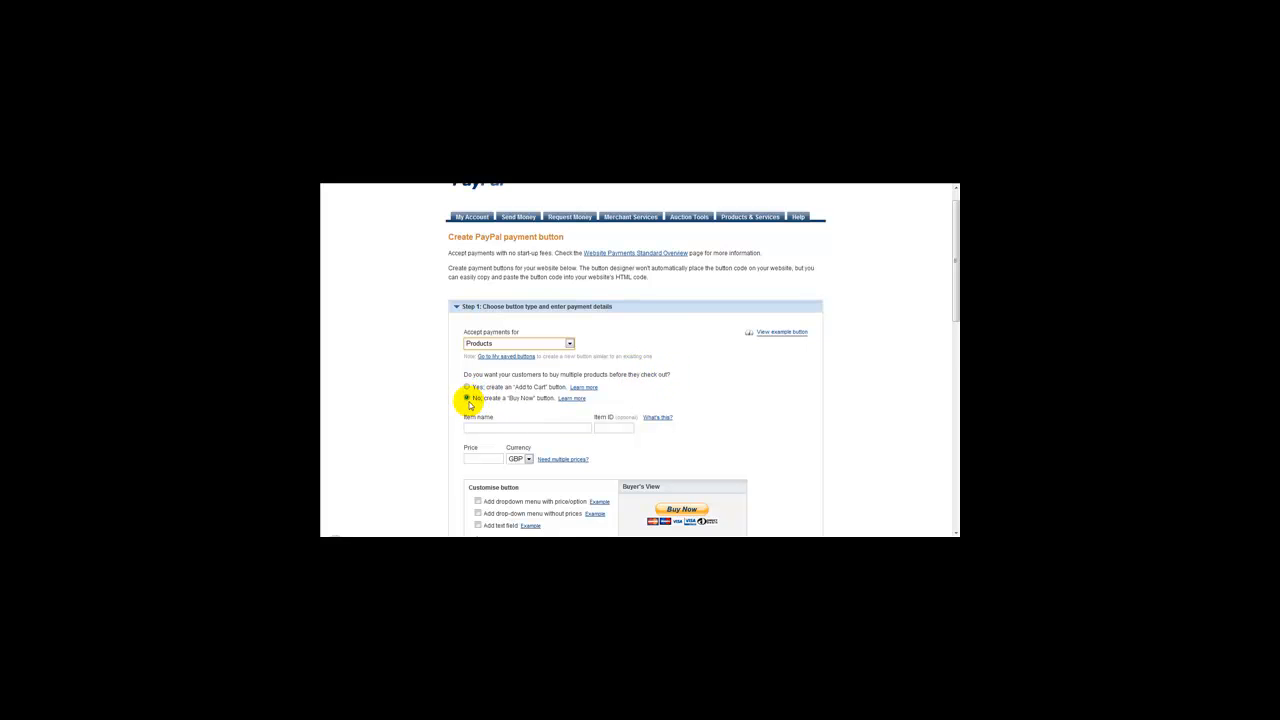
pyautogui.click(468, 388)
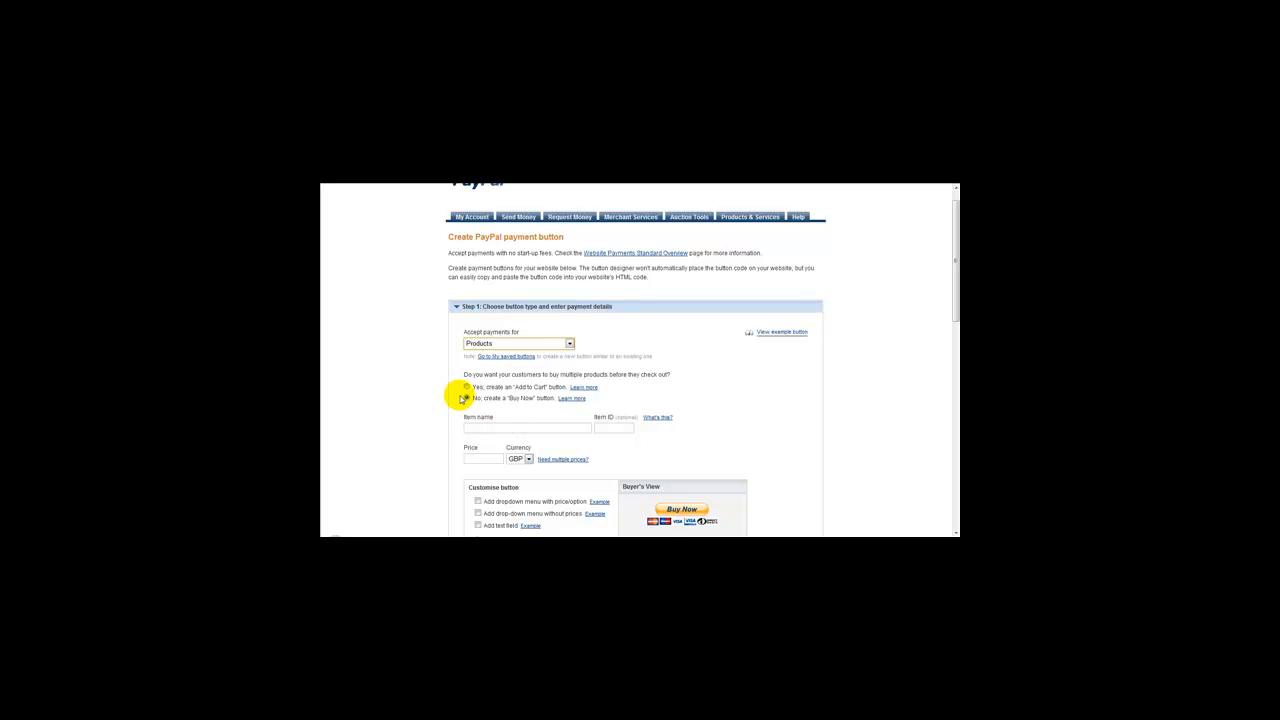
pyautogui.click(466, 398)
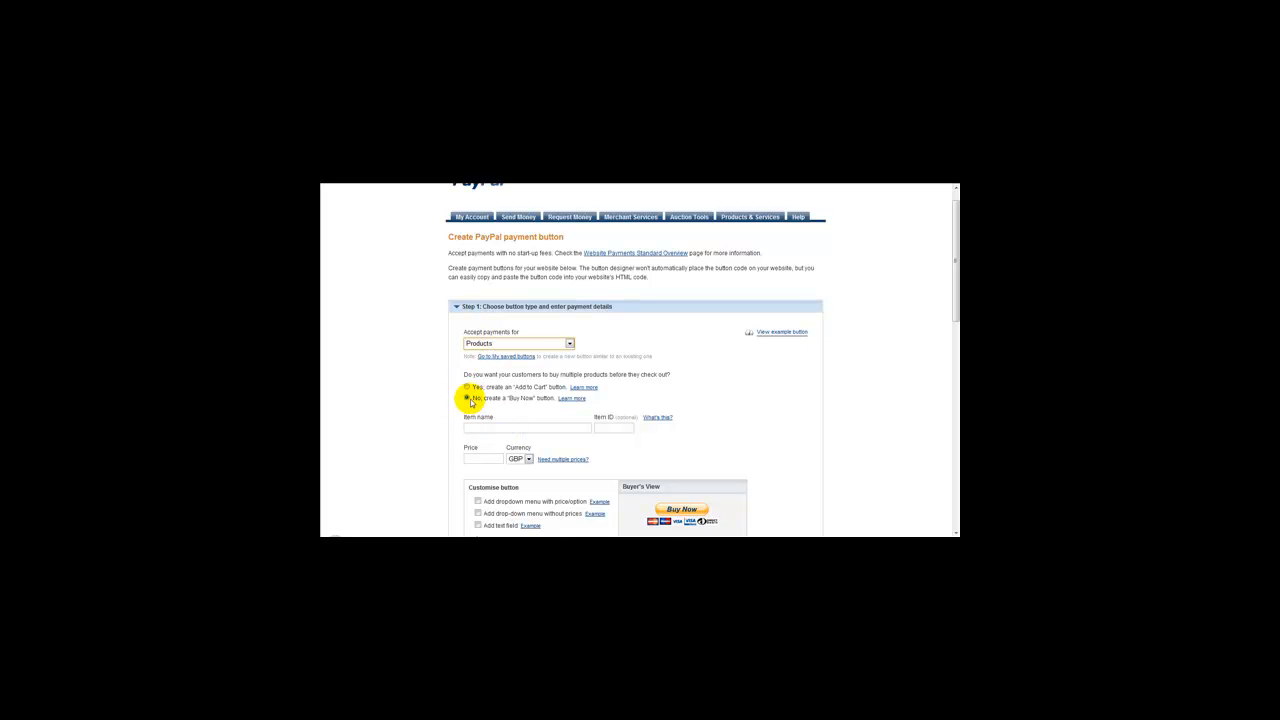
pyautogui.scroll(-3)
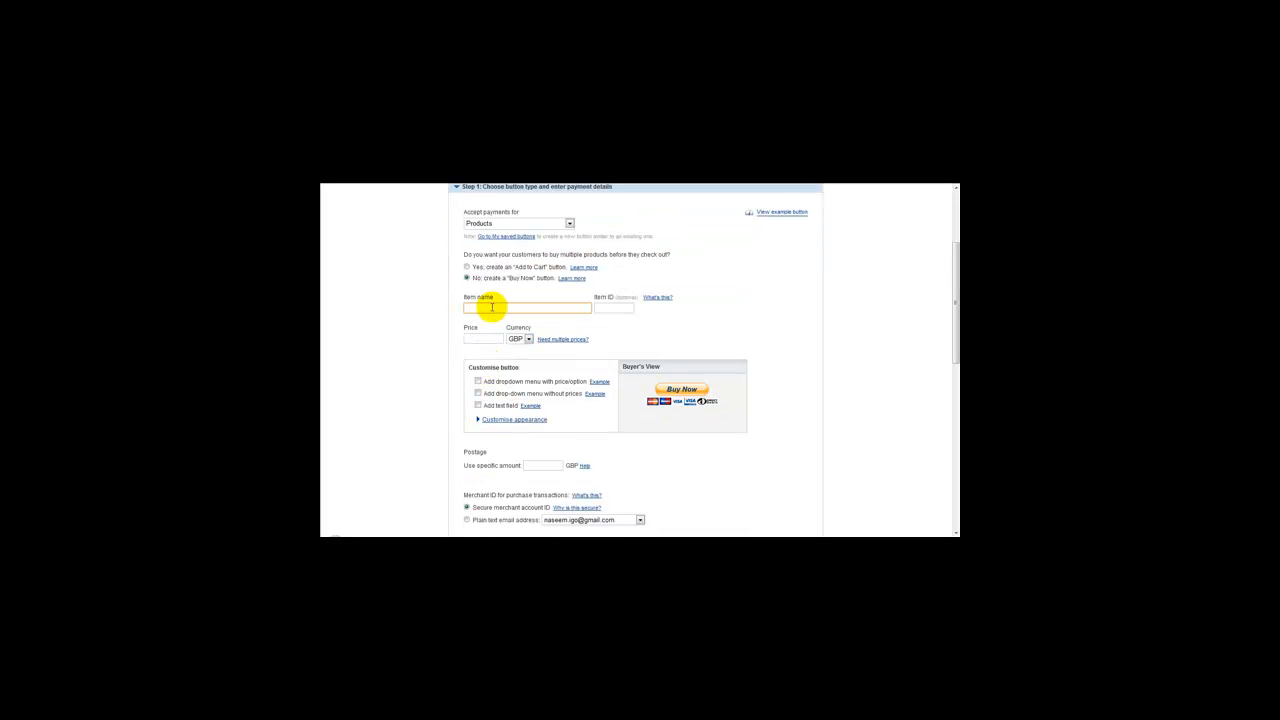
# - Name the item 'E-book On Making Money', currency USD, price 27
pyautogui.write('E-book On')
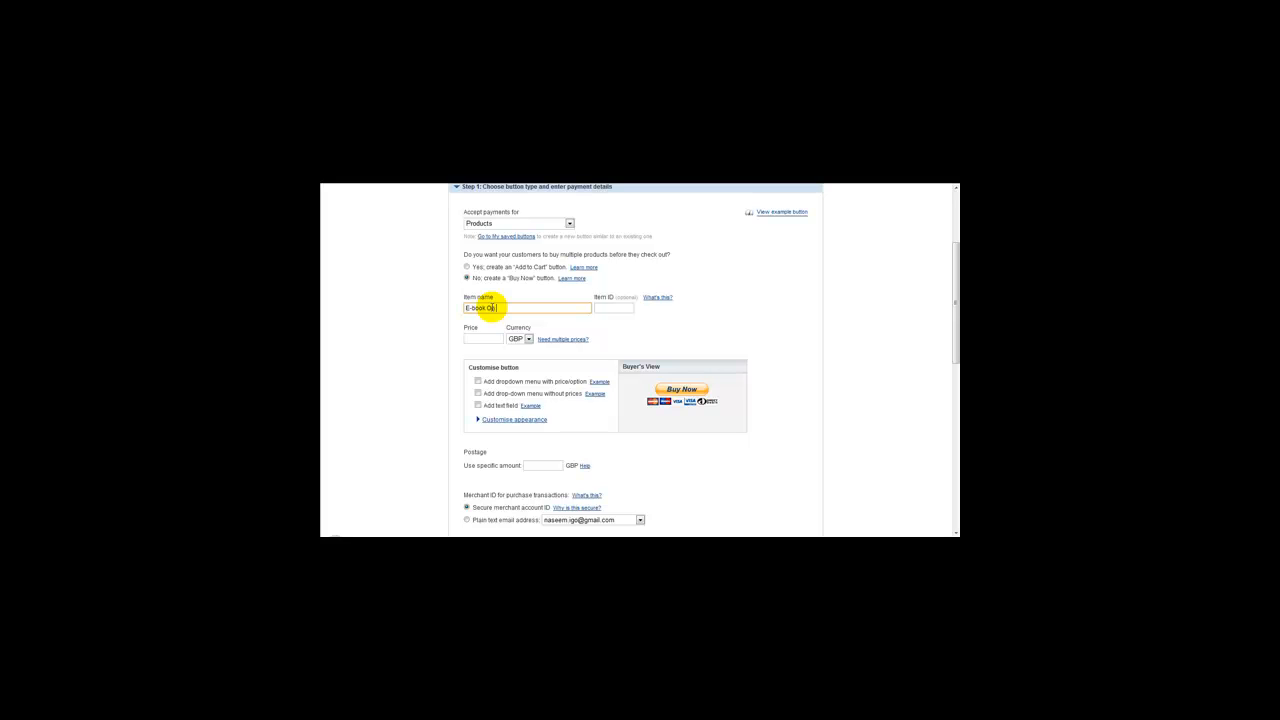
pyautogui.write('Making Money')
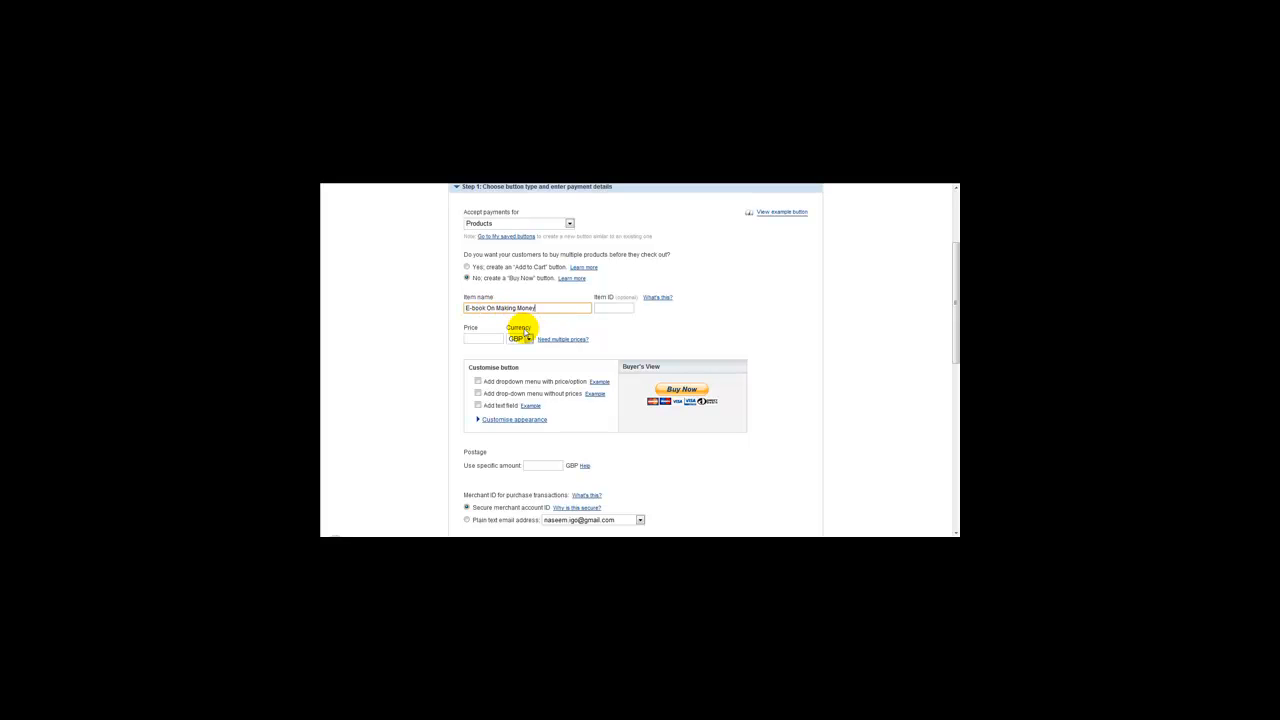
pyautogui.click(528, 338)
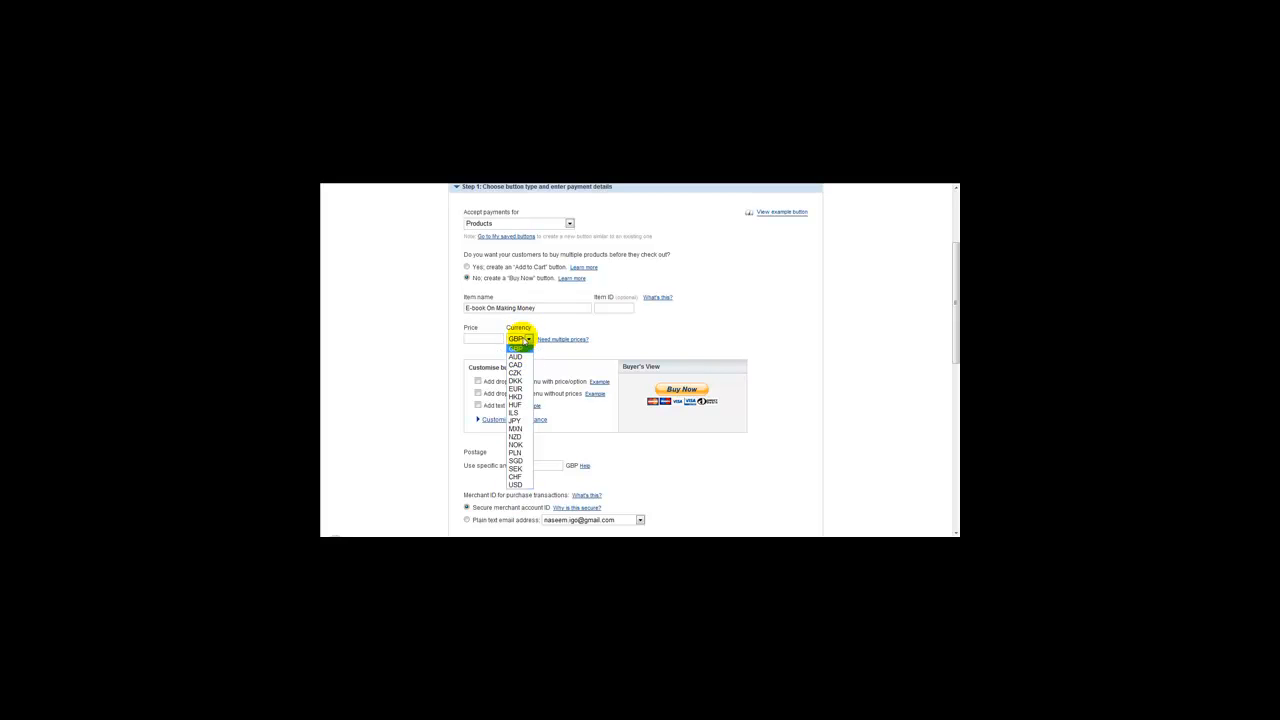
pyautogui.click(516, 486)
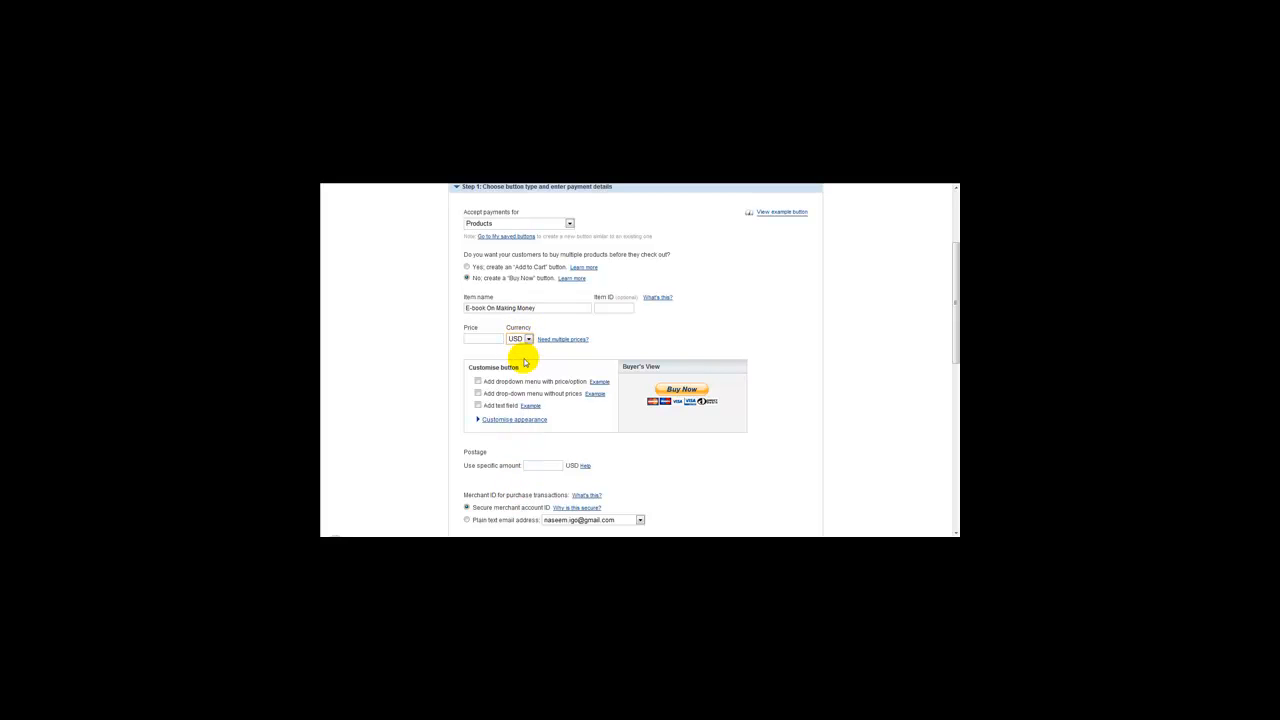
pyautogui.click(482, 338)
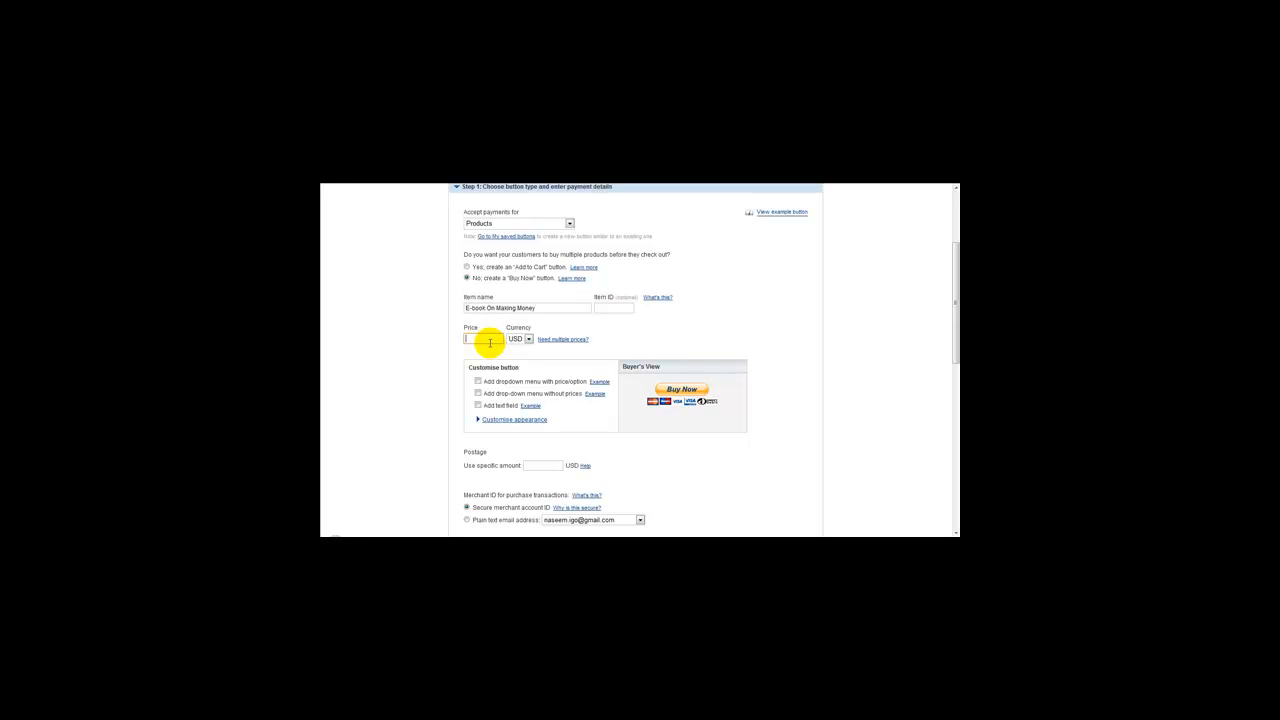
pyautogui.write('27.00')
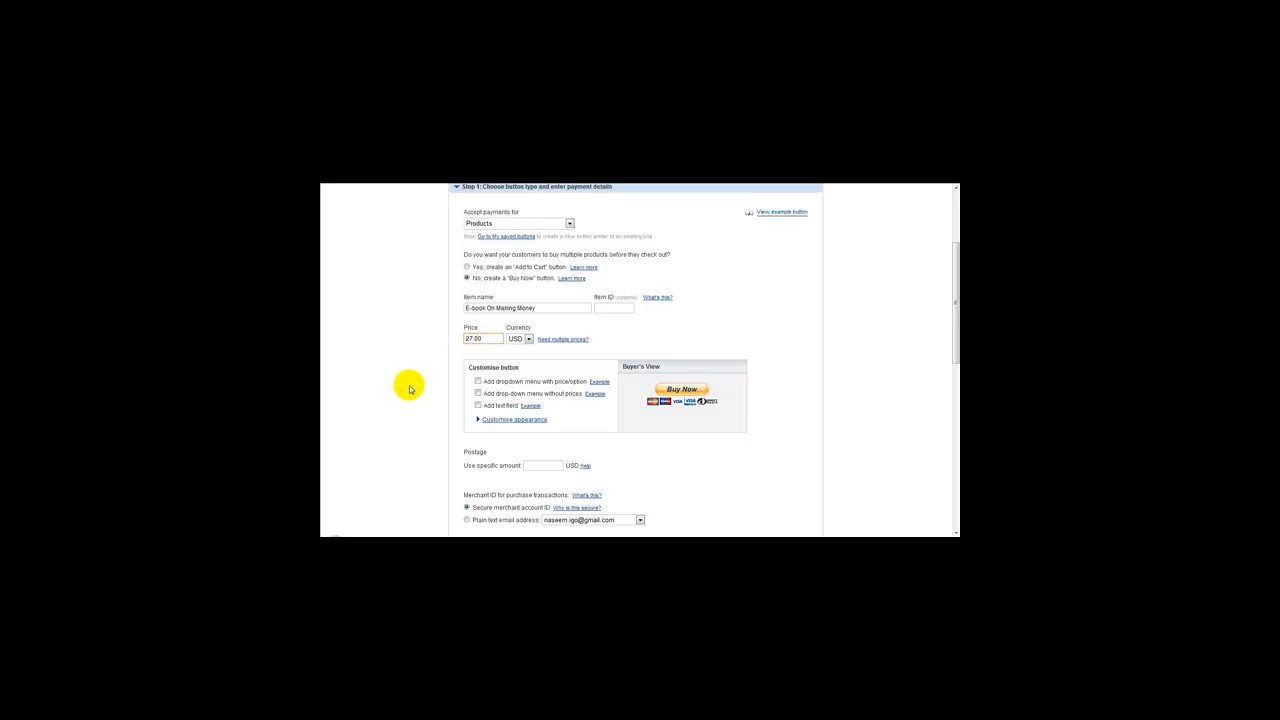
pyautogui.click(514, 420)
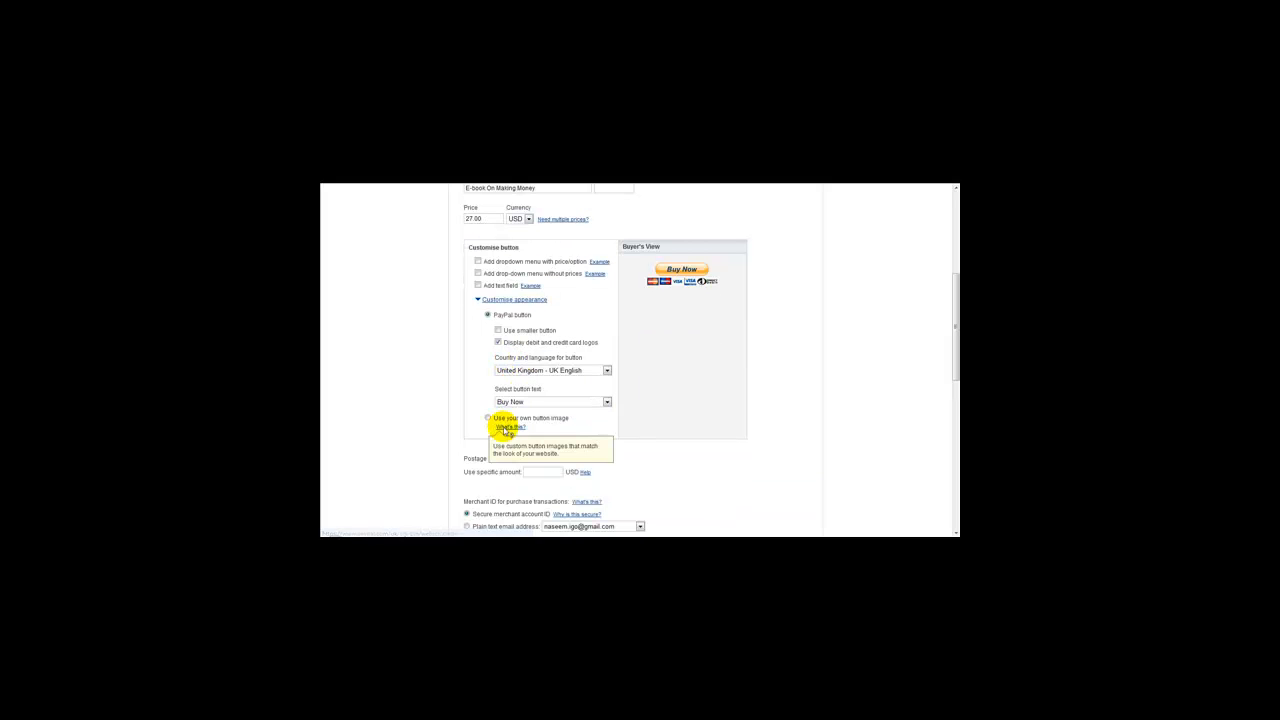
# - Expand 'Step 2: Track inventory, profit & loss' and review its options
pyautogui.click(488, 418)
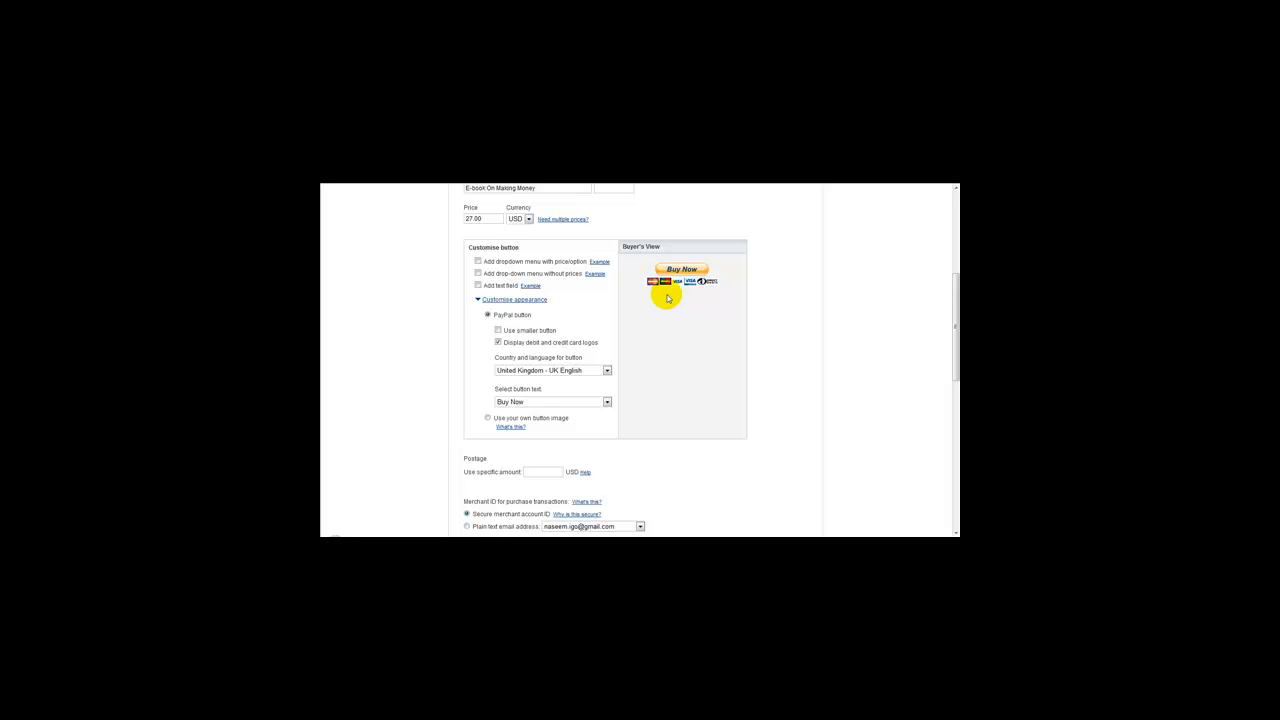
pyautogui.scroll(-3)
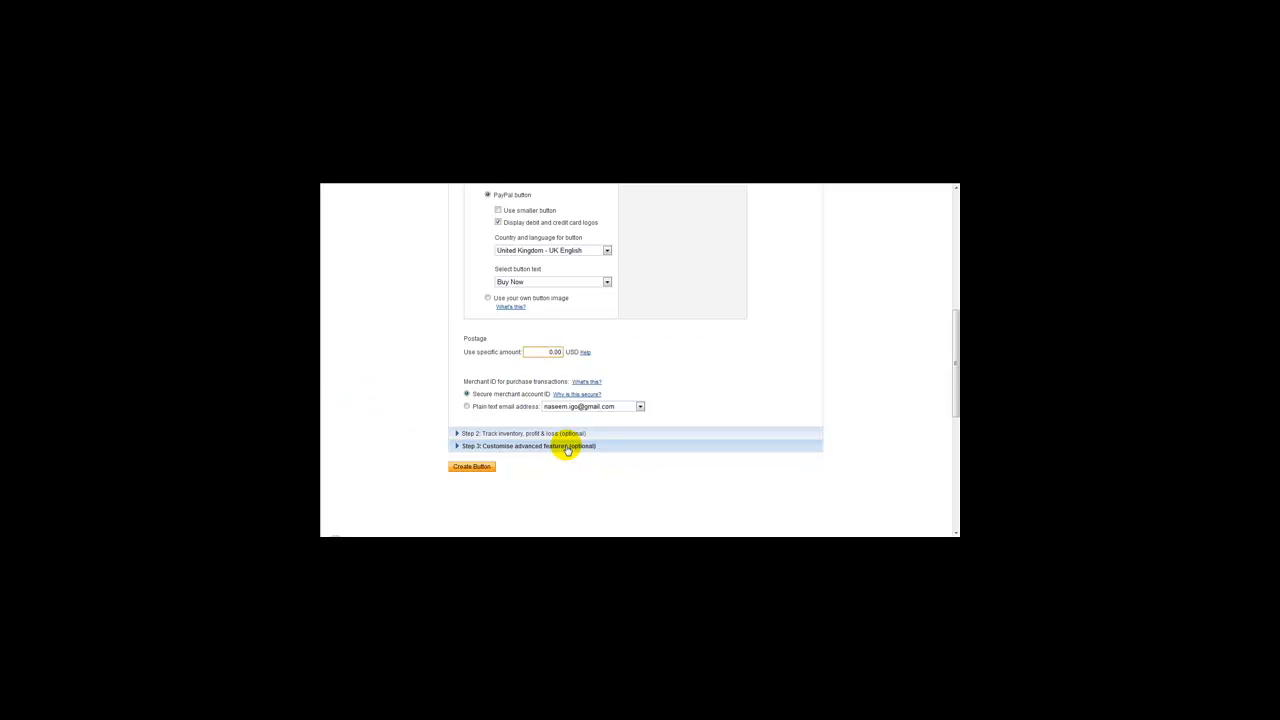
pyautogui.click(520, 432)
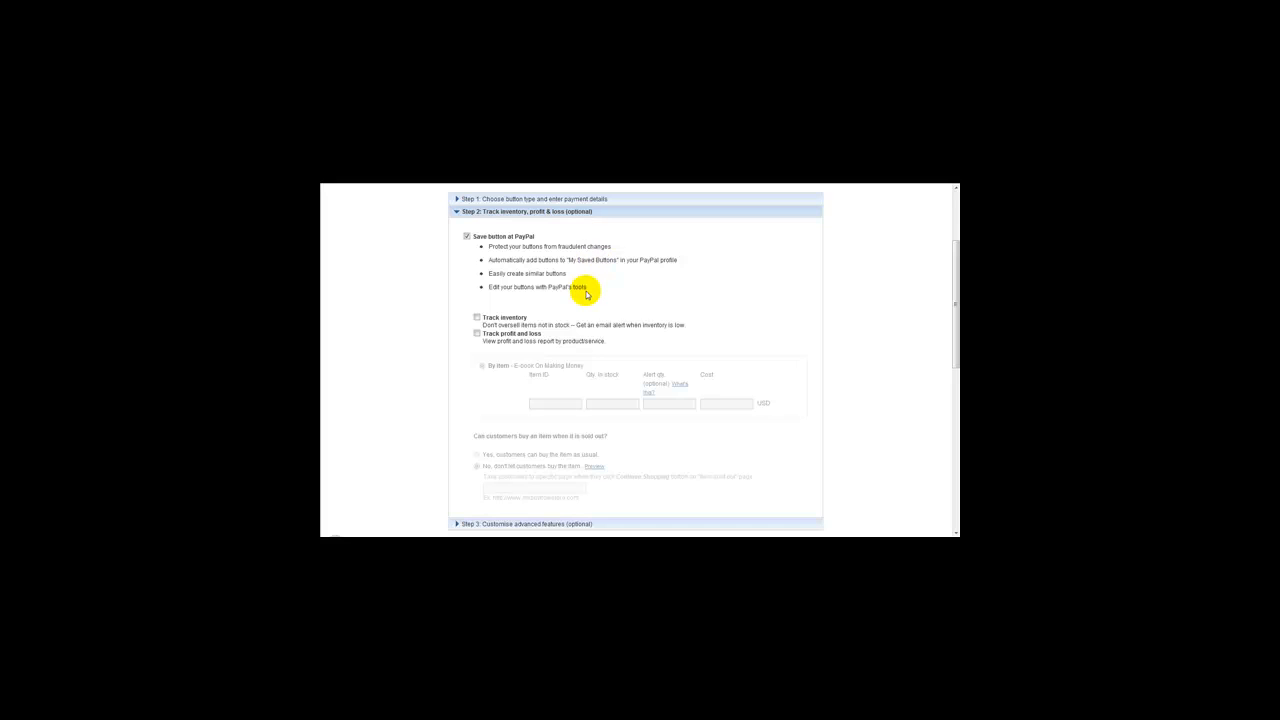
pyautogui.scroll(3)
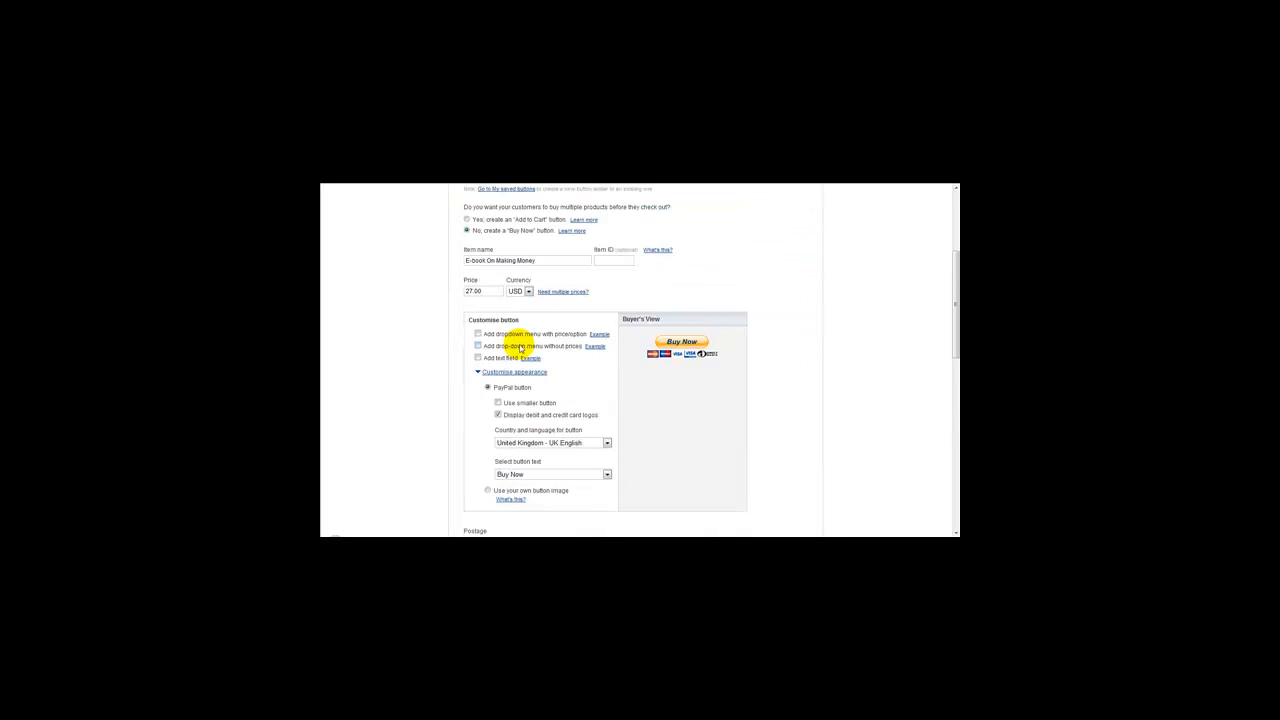
# - Expand 'Step 3: Customize advanced features' and review the checkout page choices
pyautogui.click(532, 224)
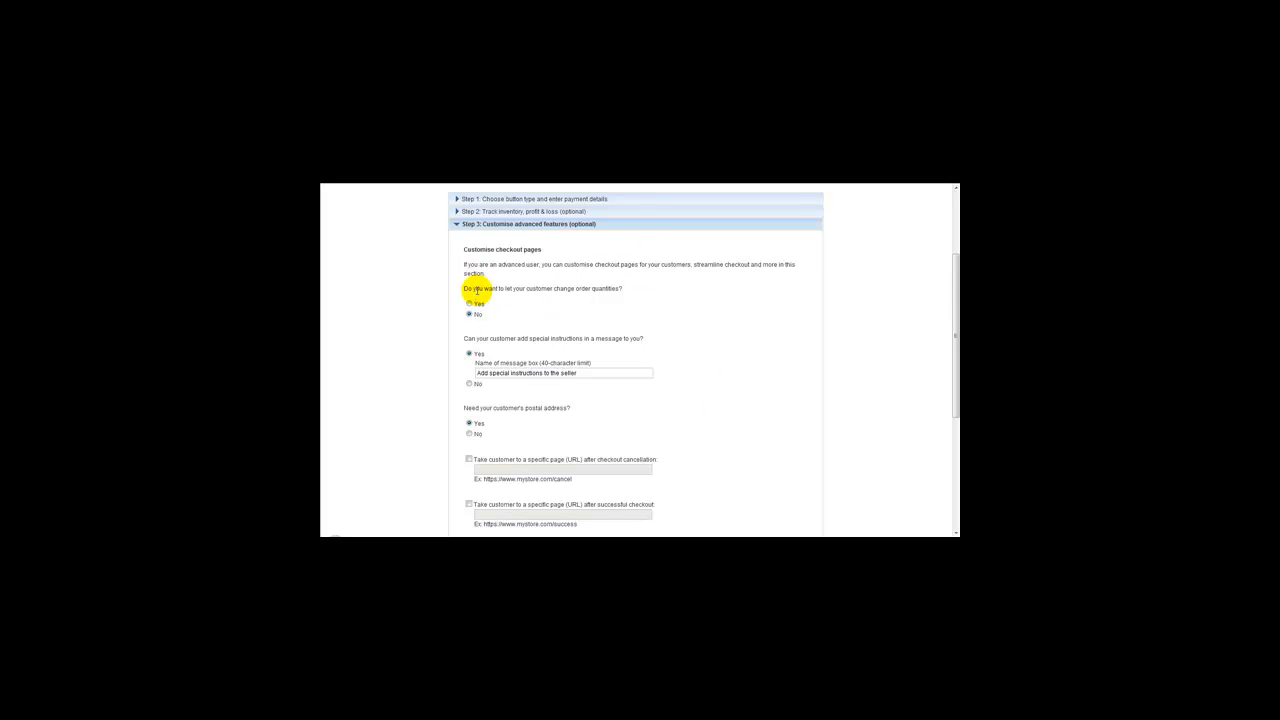
pyautogui.moveTo(496, 298)
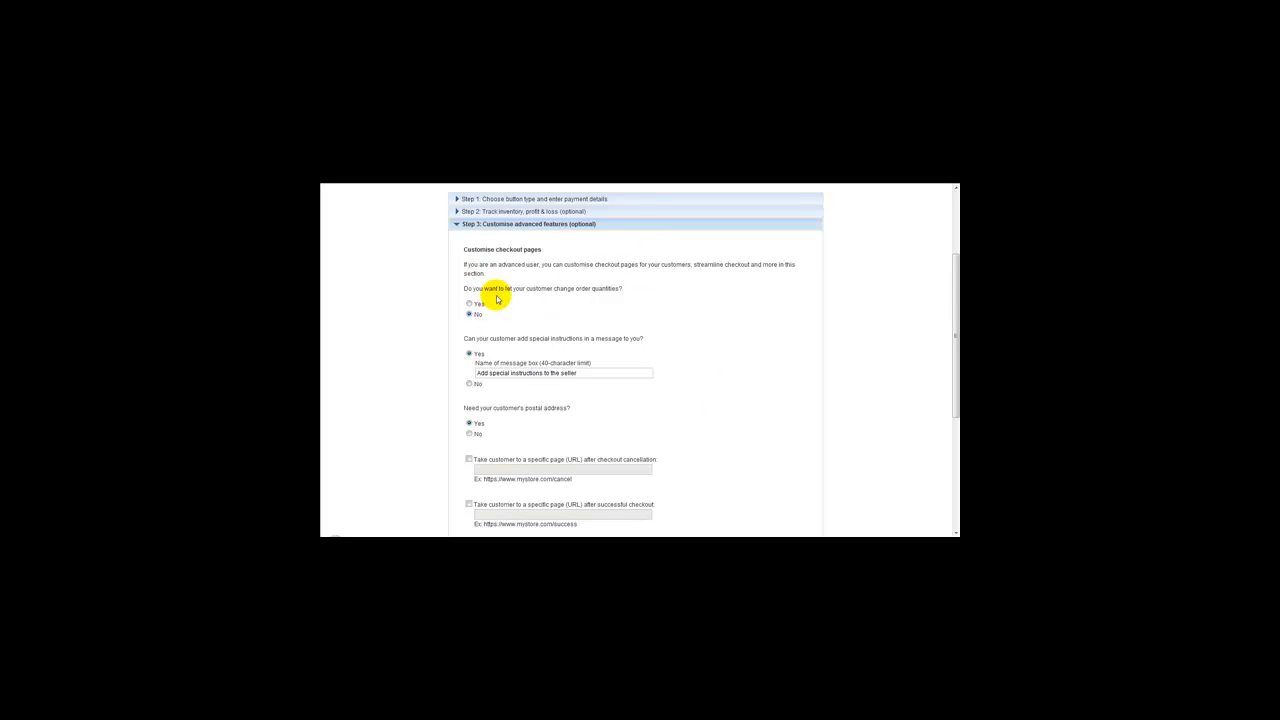
pyautogui.moveTo(464, 338)
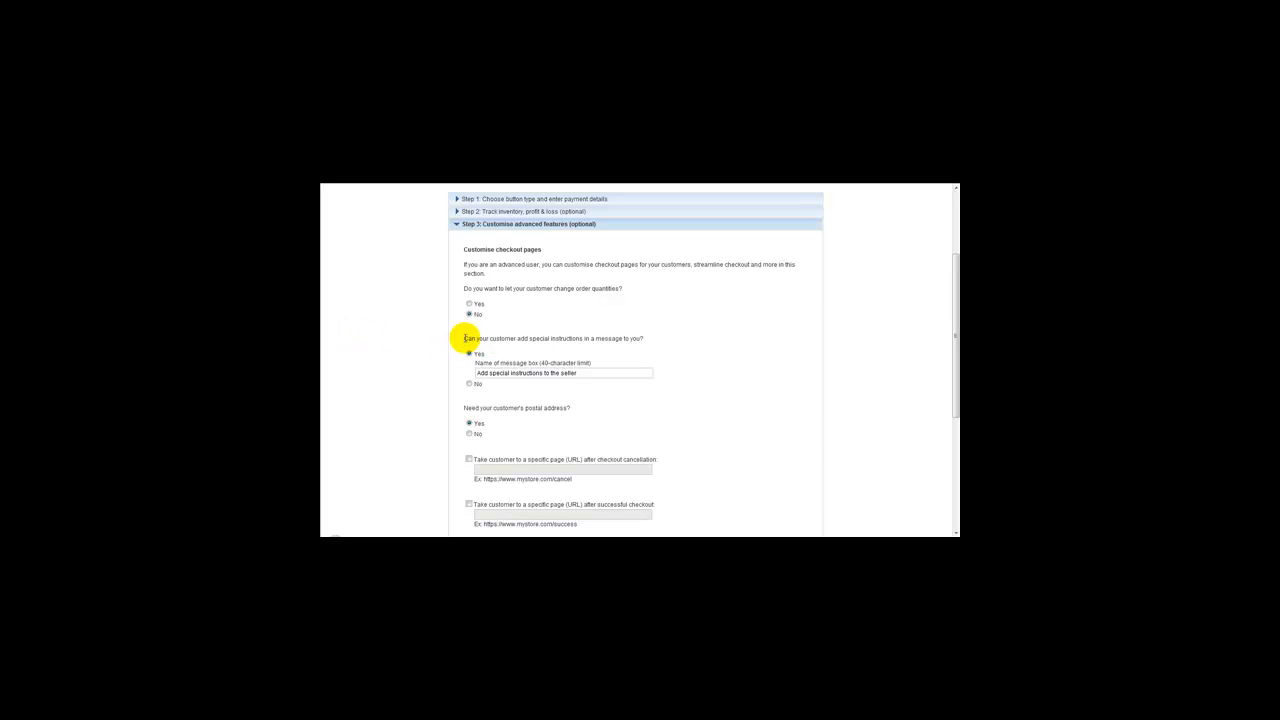
pyautogui.moveTo(668, 336)
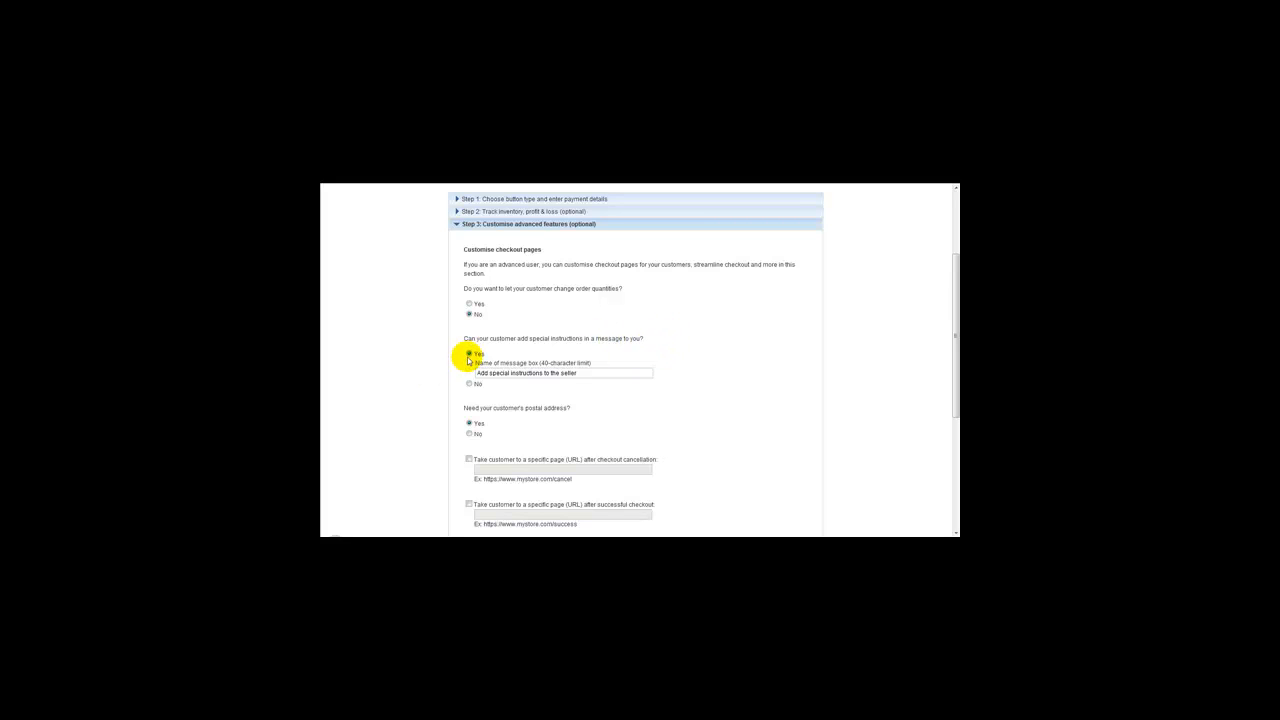
pyautogui.moveTo(468, 424)
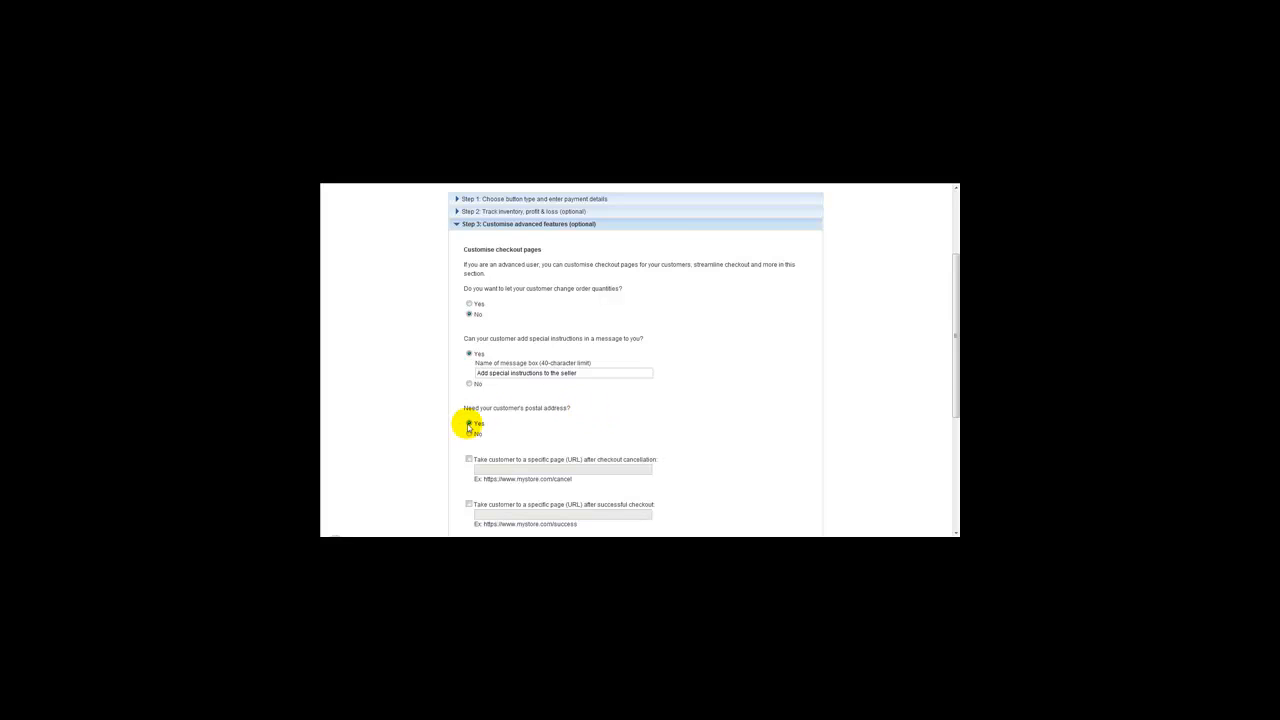
pyautogui.scroll(-3)
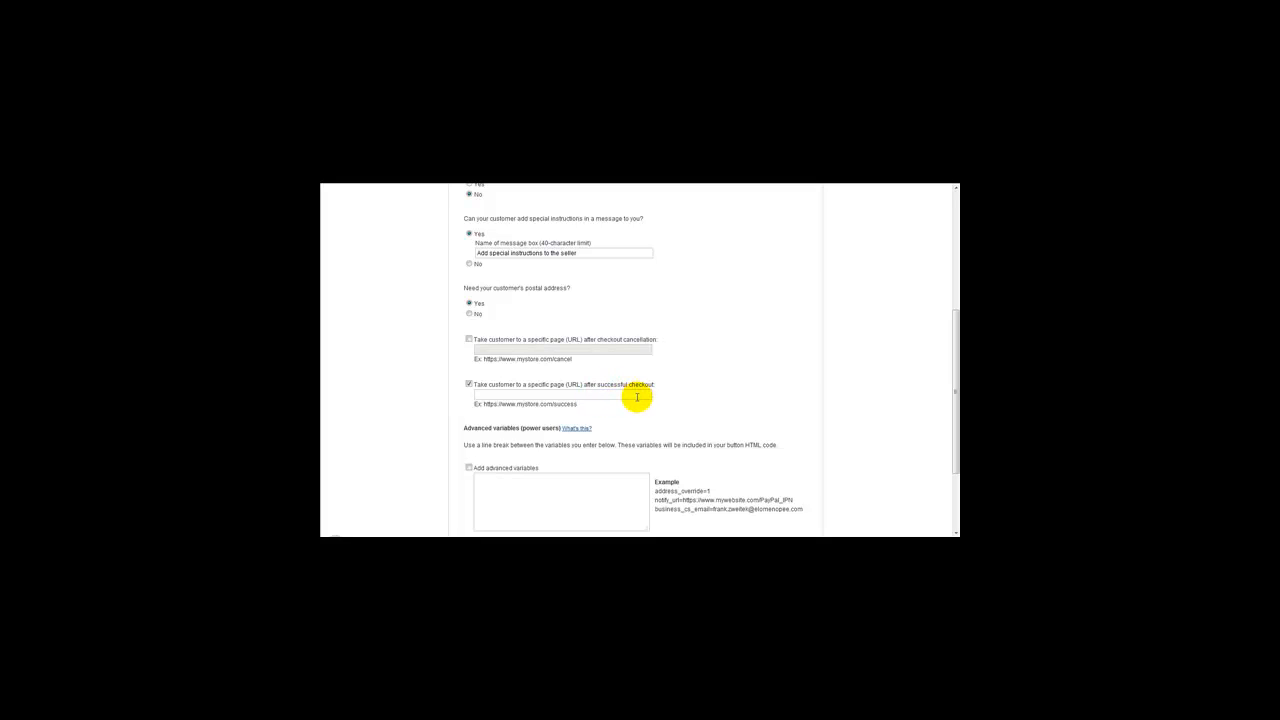
pyautogui.click(560, 394)
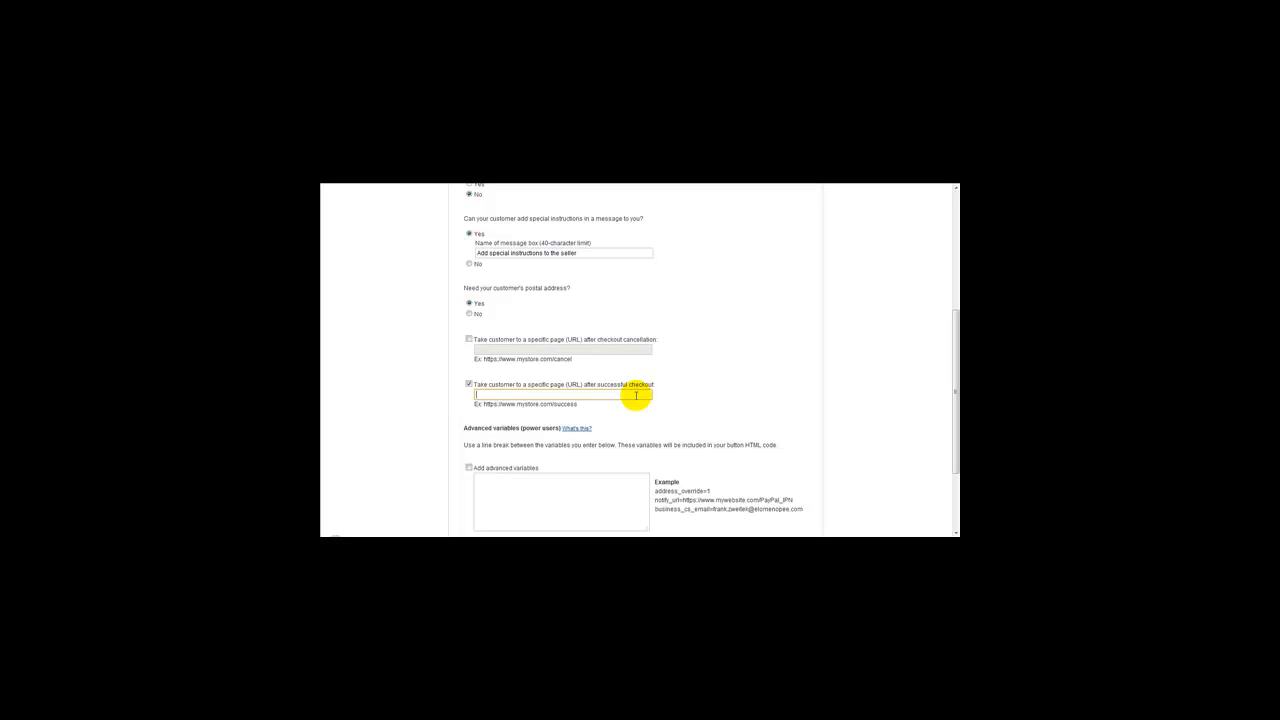
pyautogui.write('h')
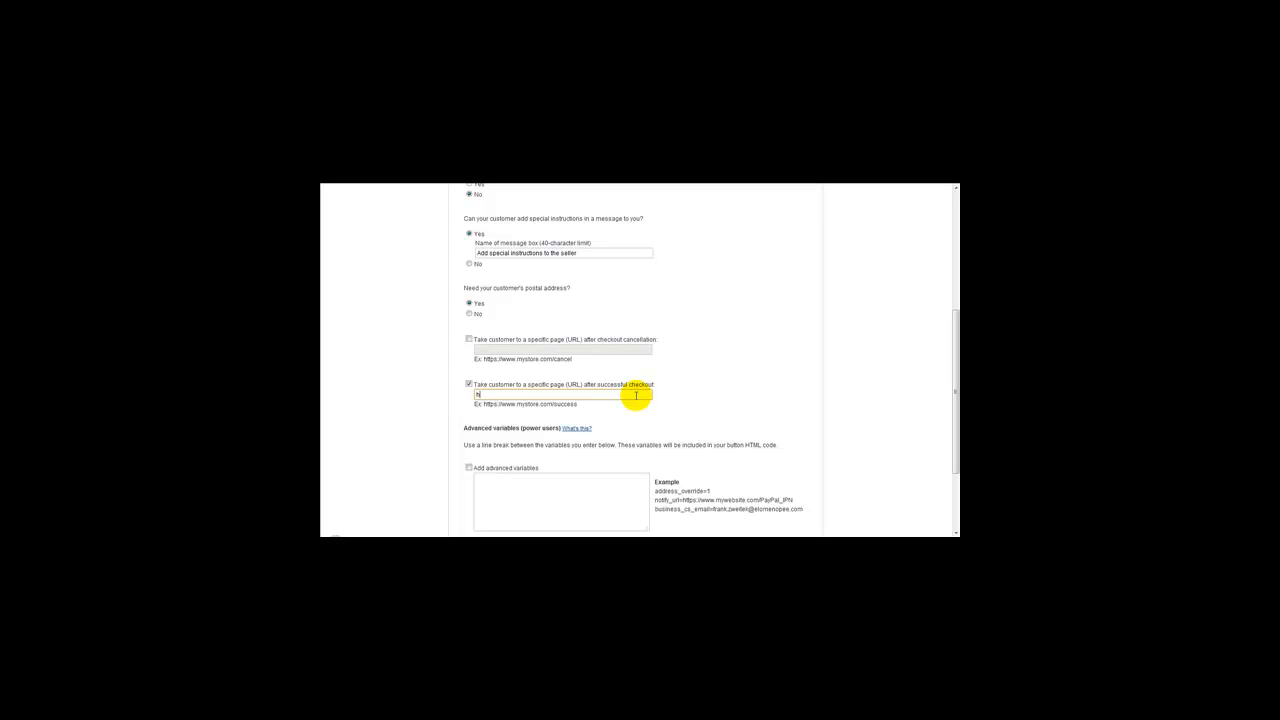
pyautogui.write('http://www.')
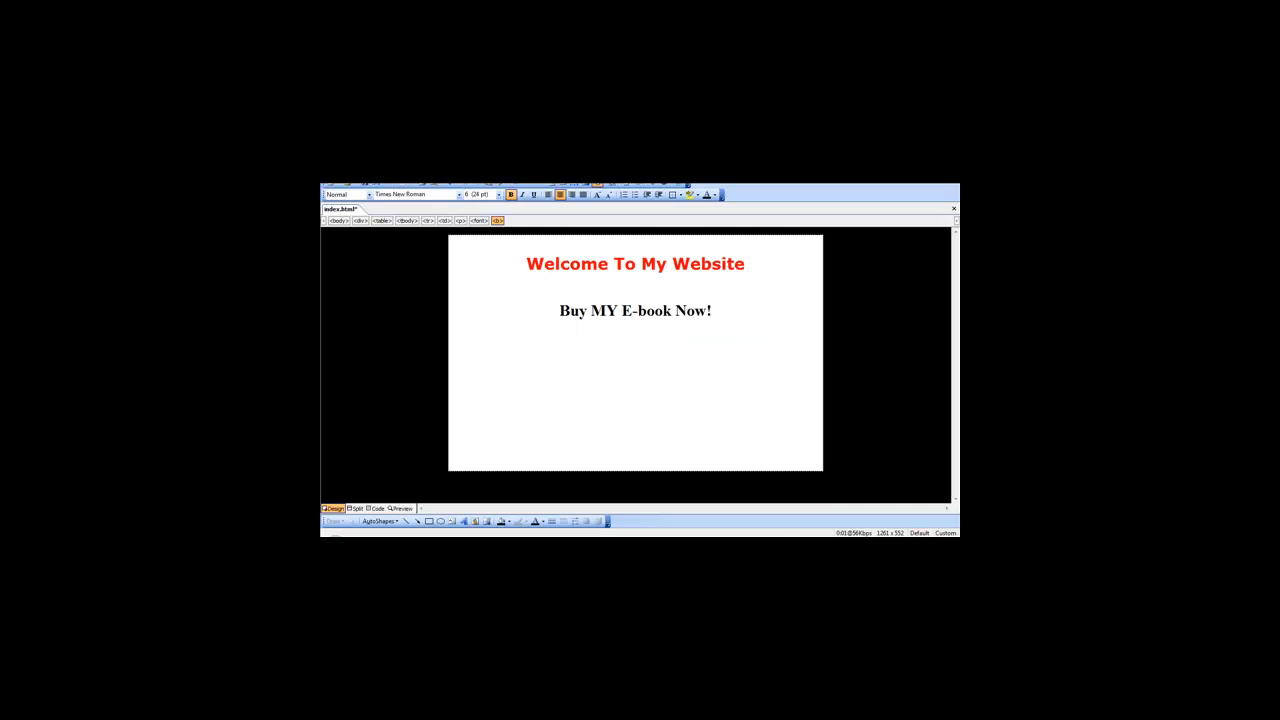
# - Place the cursor below the 'Buy MY E-book Now!' heading in FrontPage Design view
pyautogui.click(660, 344)
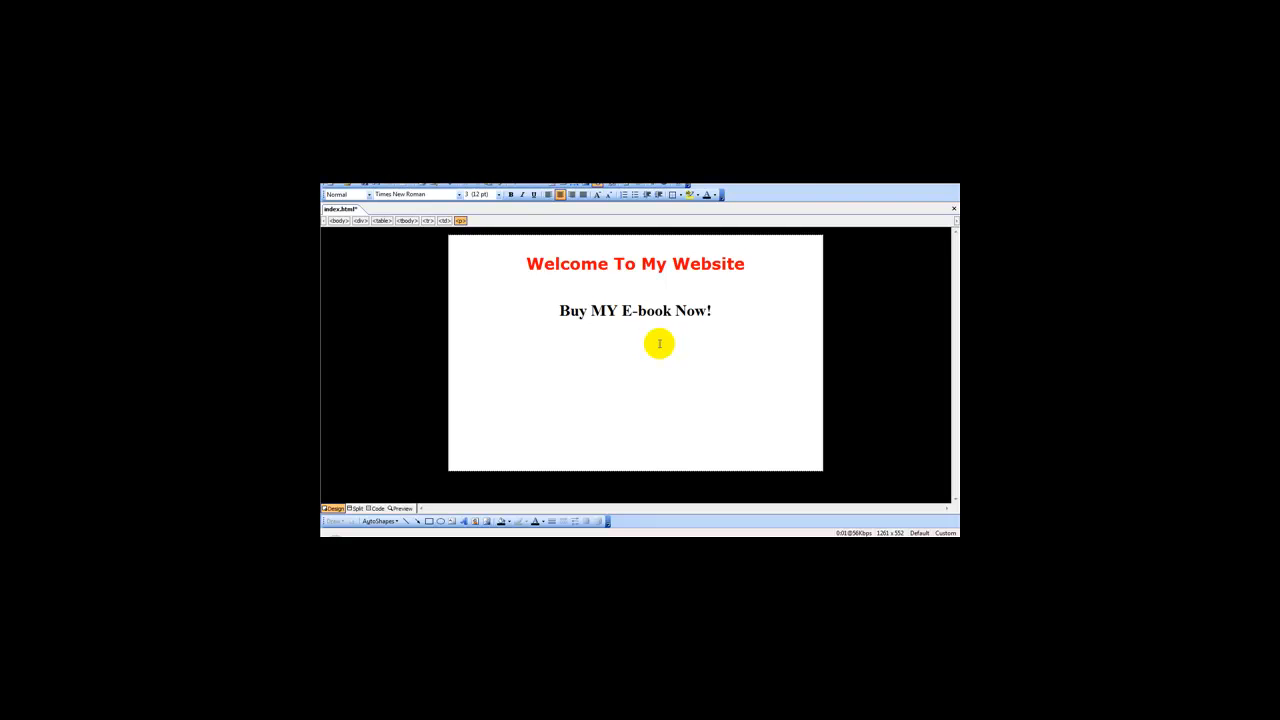
pyautogui.moveTo(640, 398)
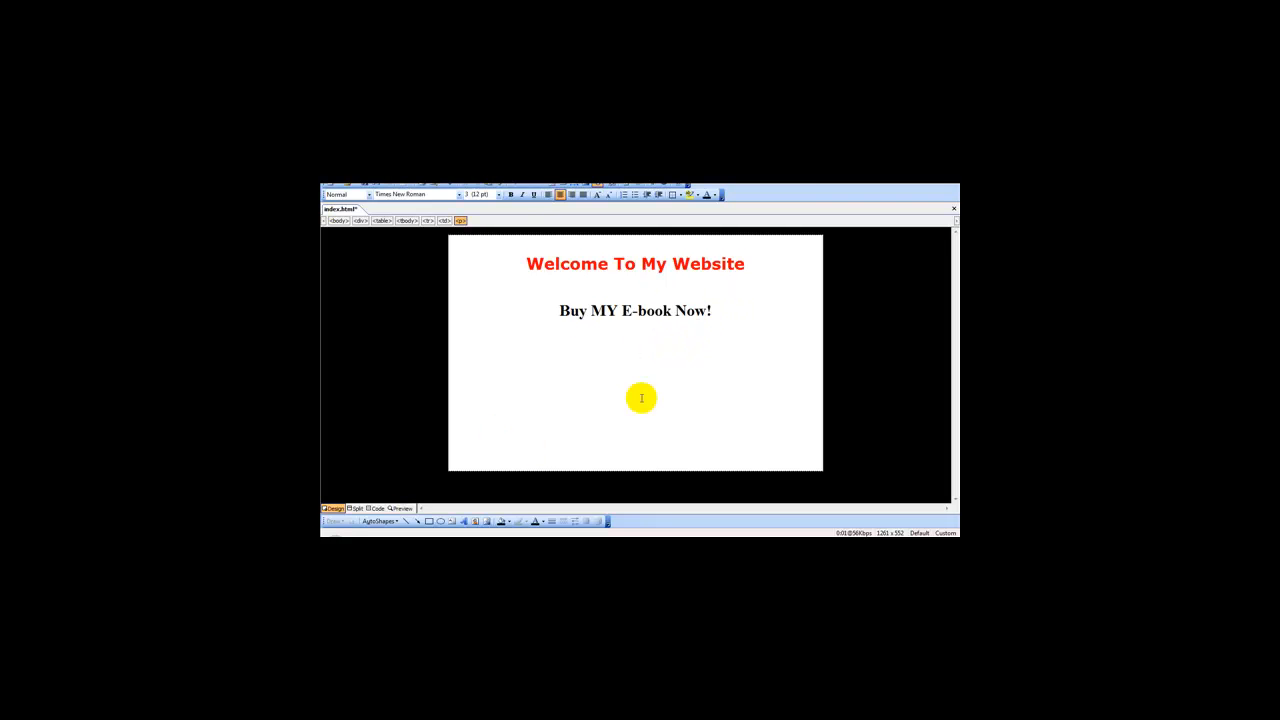
pyautogui.click(636, 352)
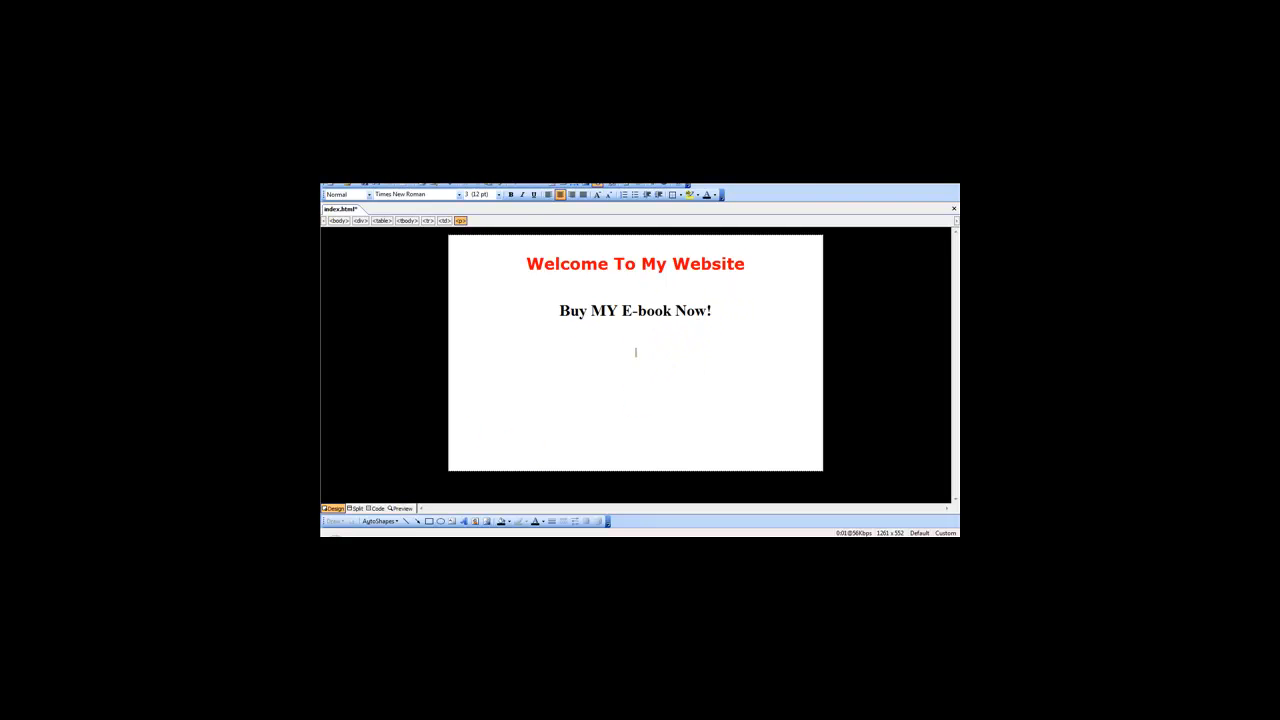
pyautogui.click(376, 508)
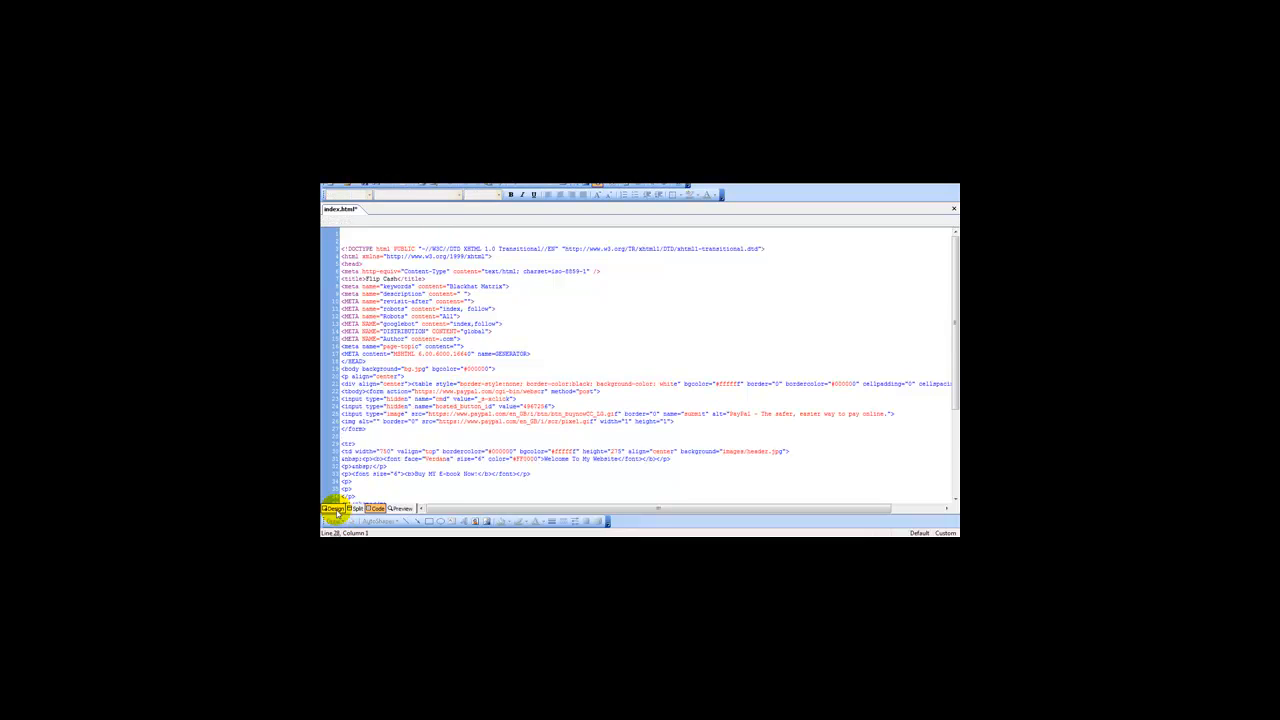
# - Switch to the page's HTML Code view and position near the end of the code
pyautogui.click(334, 508)
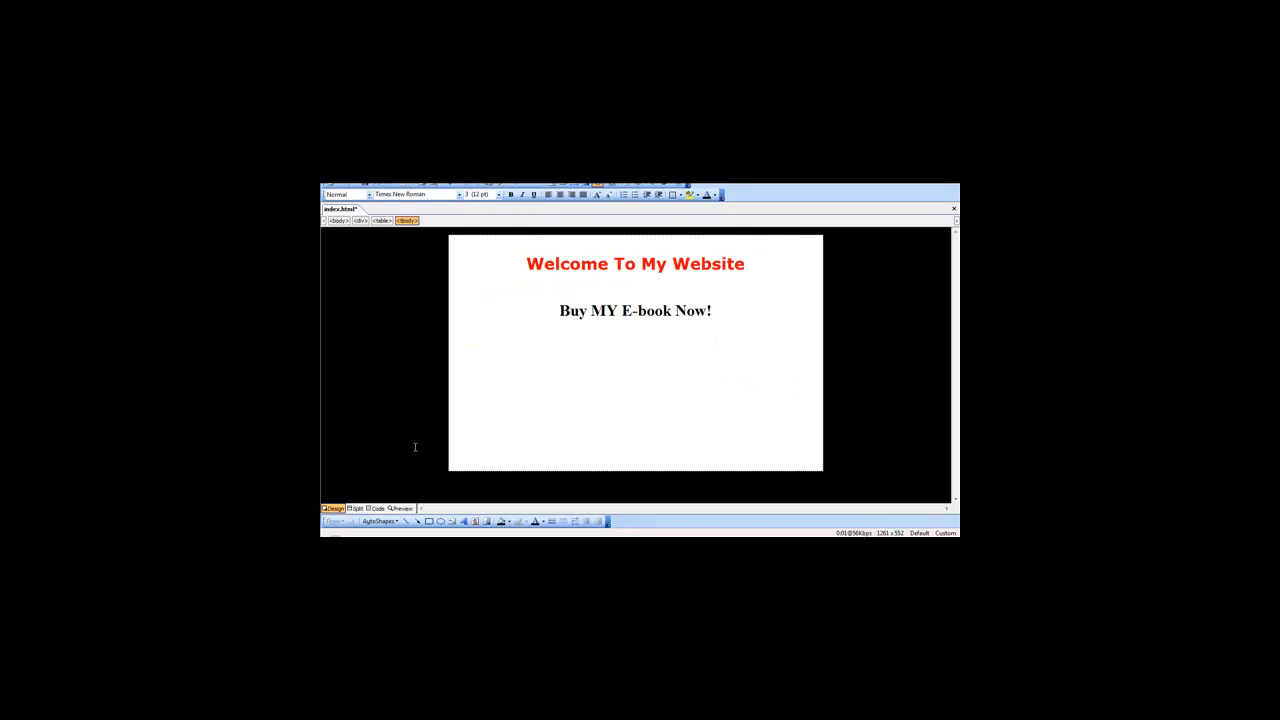
pyautogui.click(402, 508)
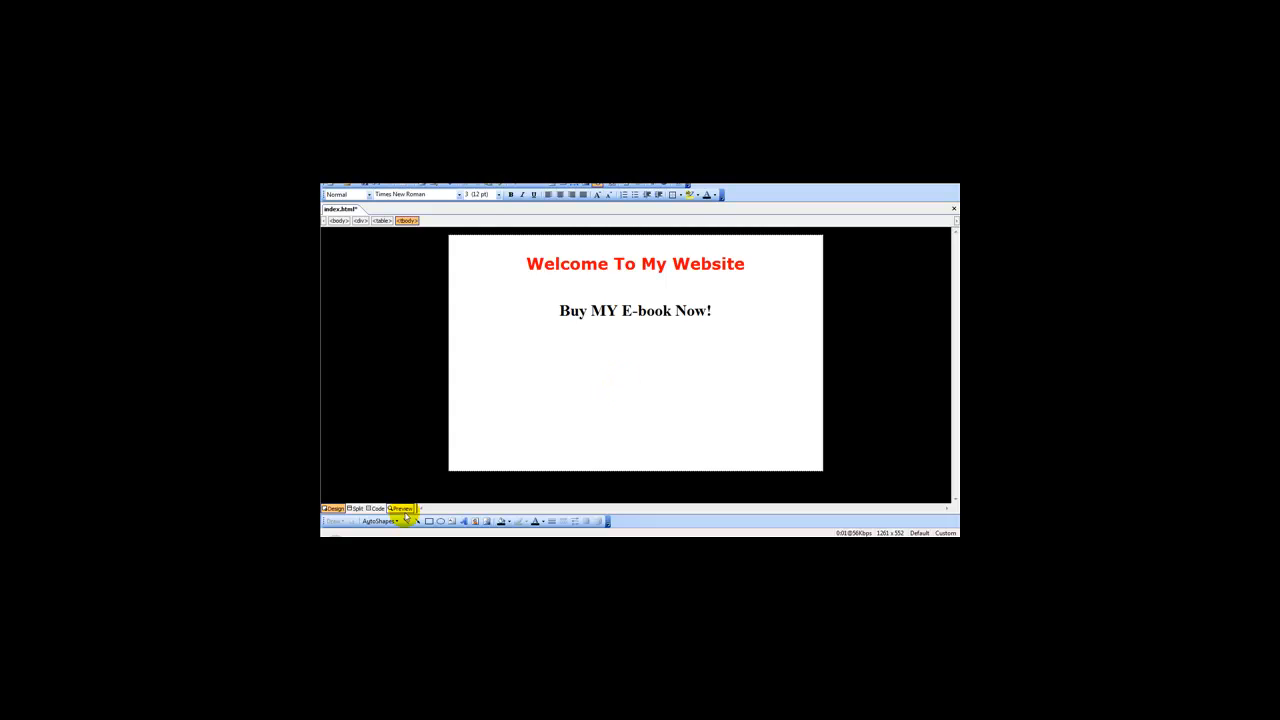
pyautogui.click(400, 508)
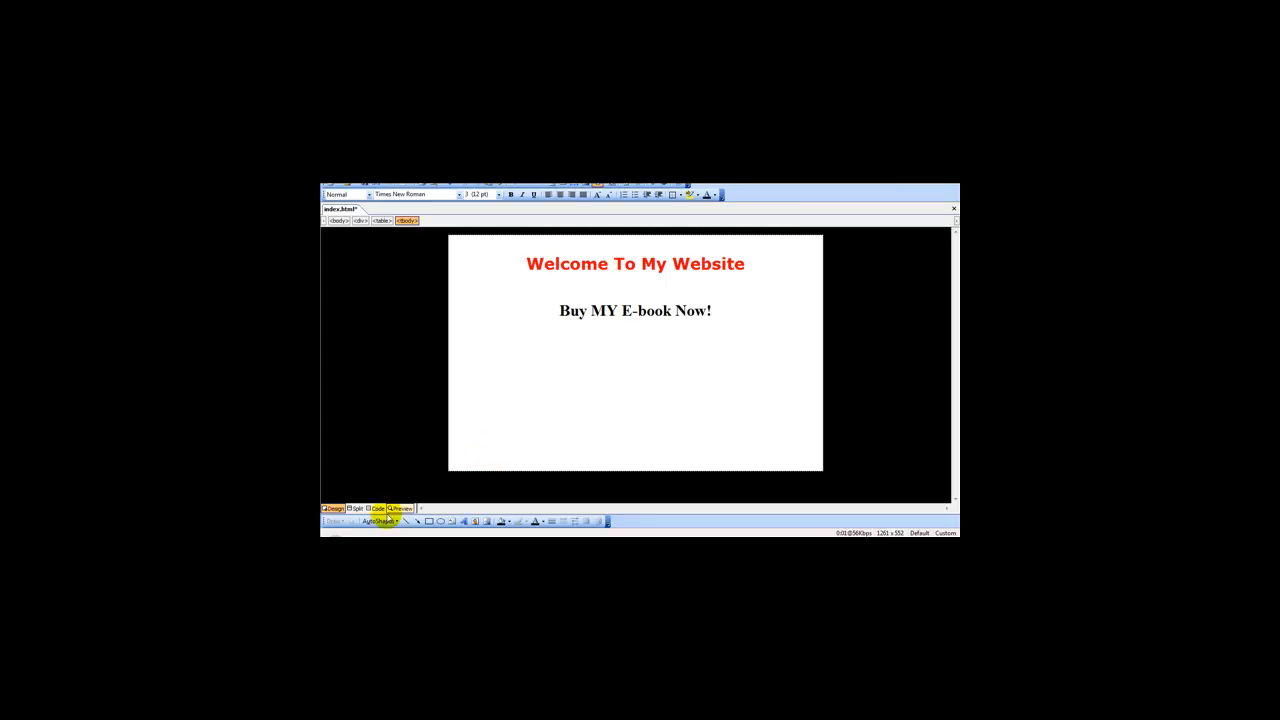
pyautogui.click(376, 508)
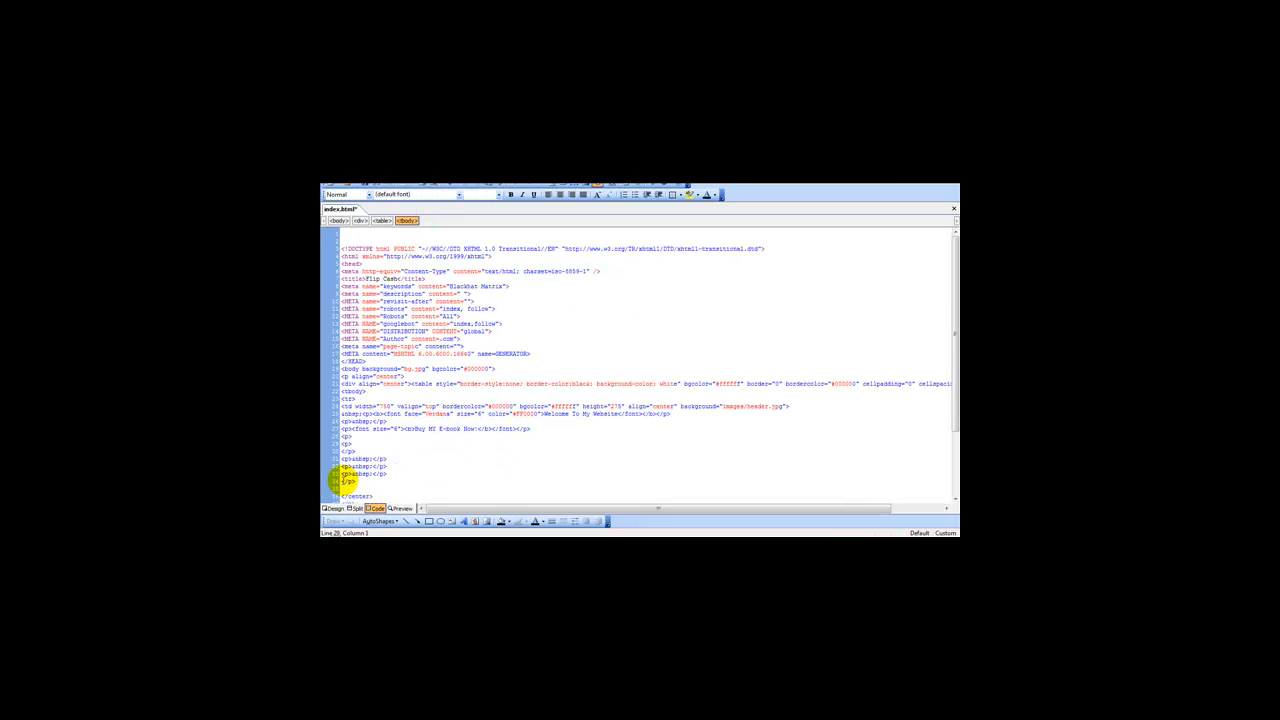
pyautogui.click(334, 508)
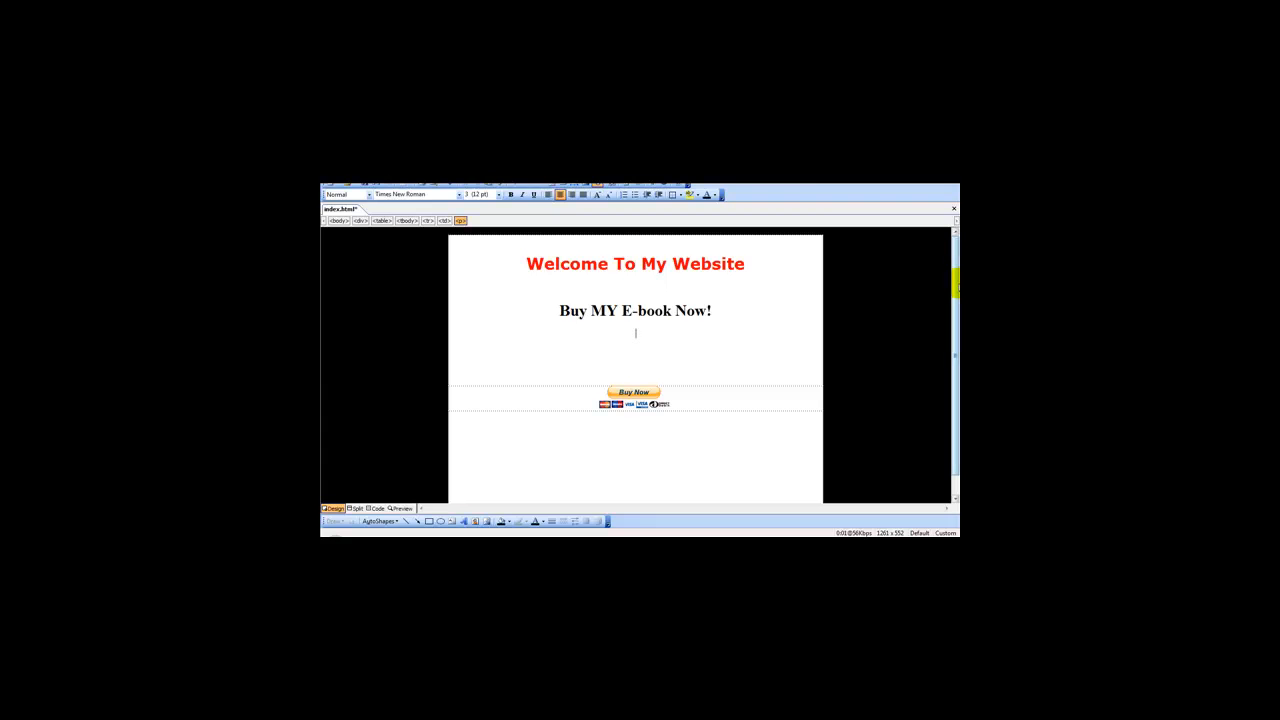
# - Preview the page and try the Buy Now button, opening PayPal checkout
pyautogui.click(400, 508)
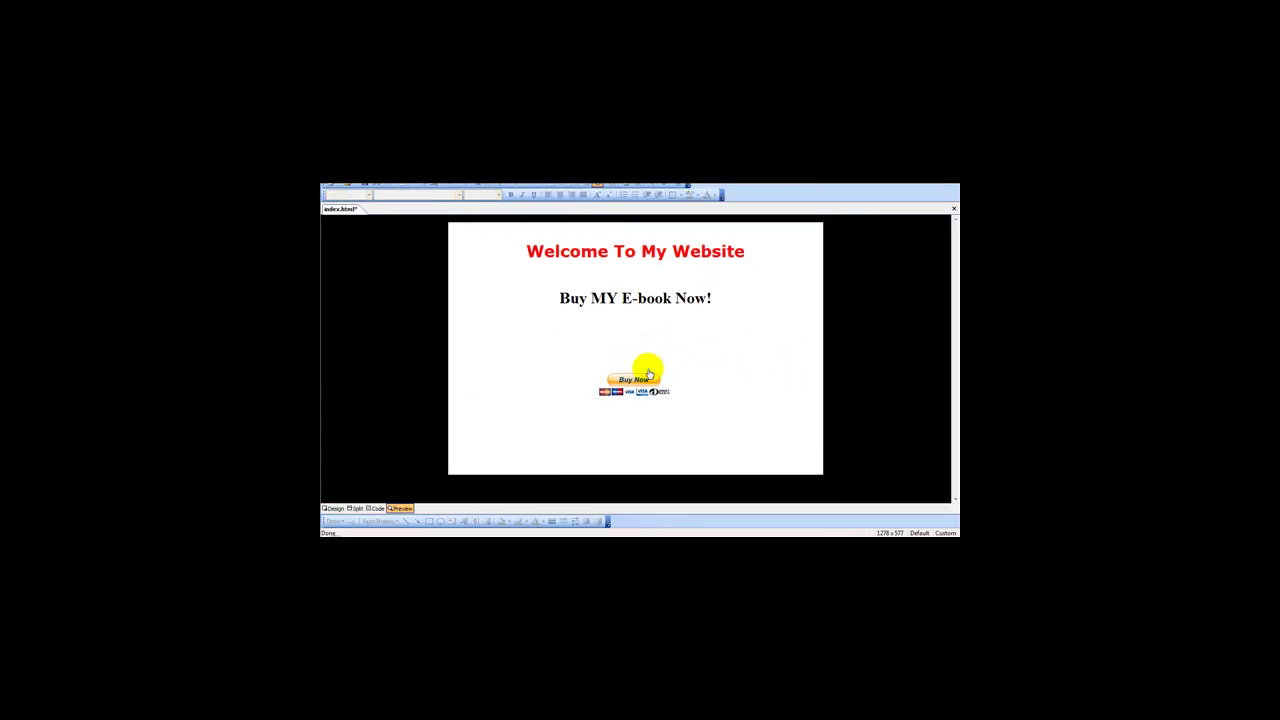
pyautogui.moveTo(636, 384)
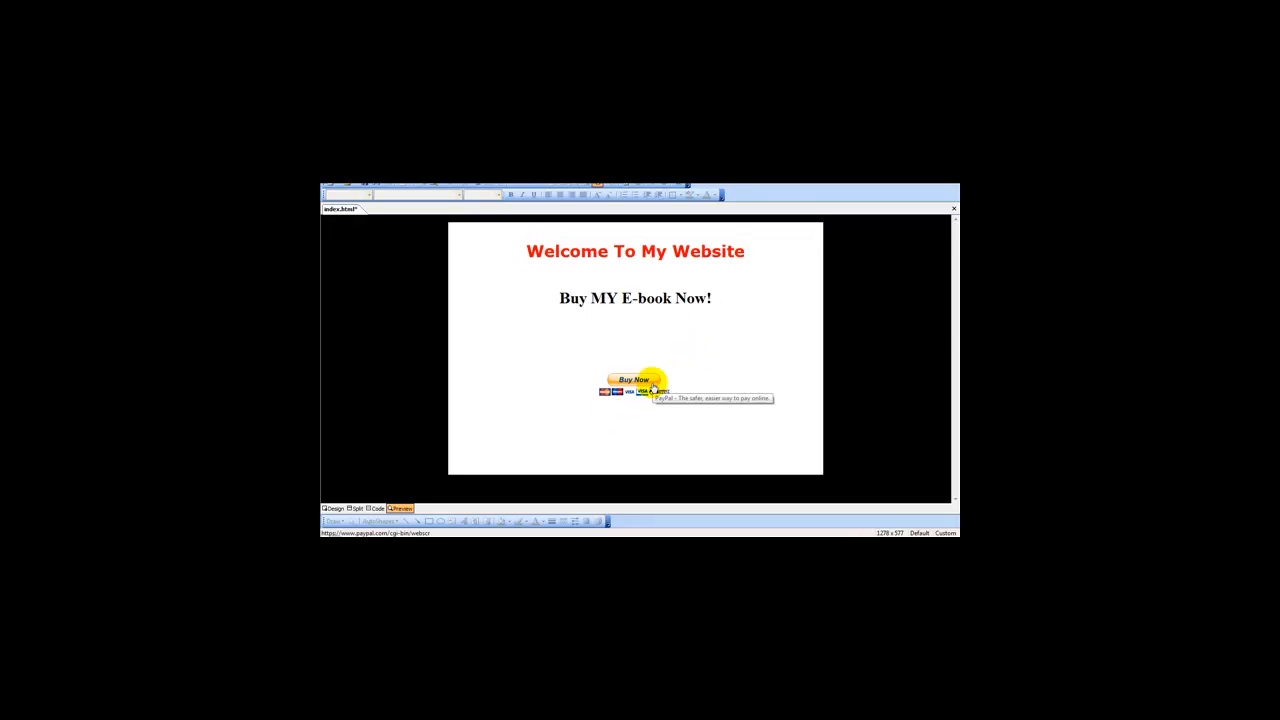
pyautogui.click(636, 382)
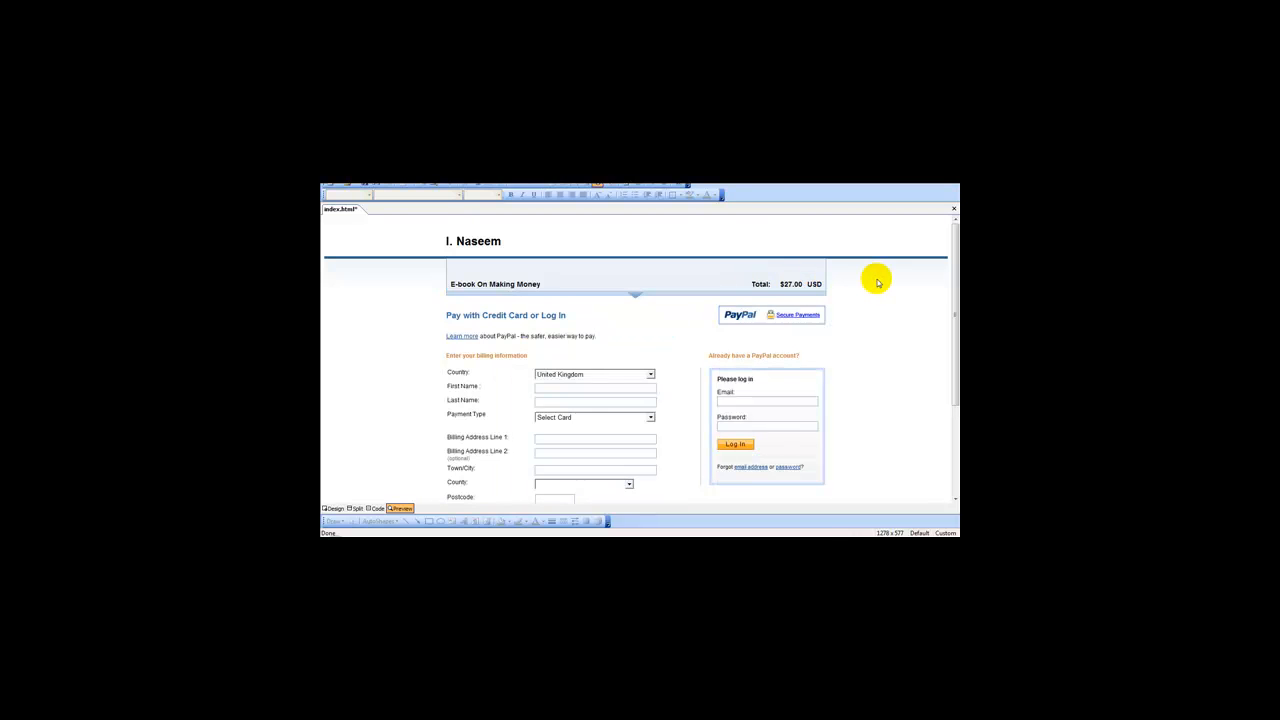
# - Look over the $27.00 E-book checkout page, then return to Design view
pyautogui.scroll(-3)
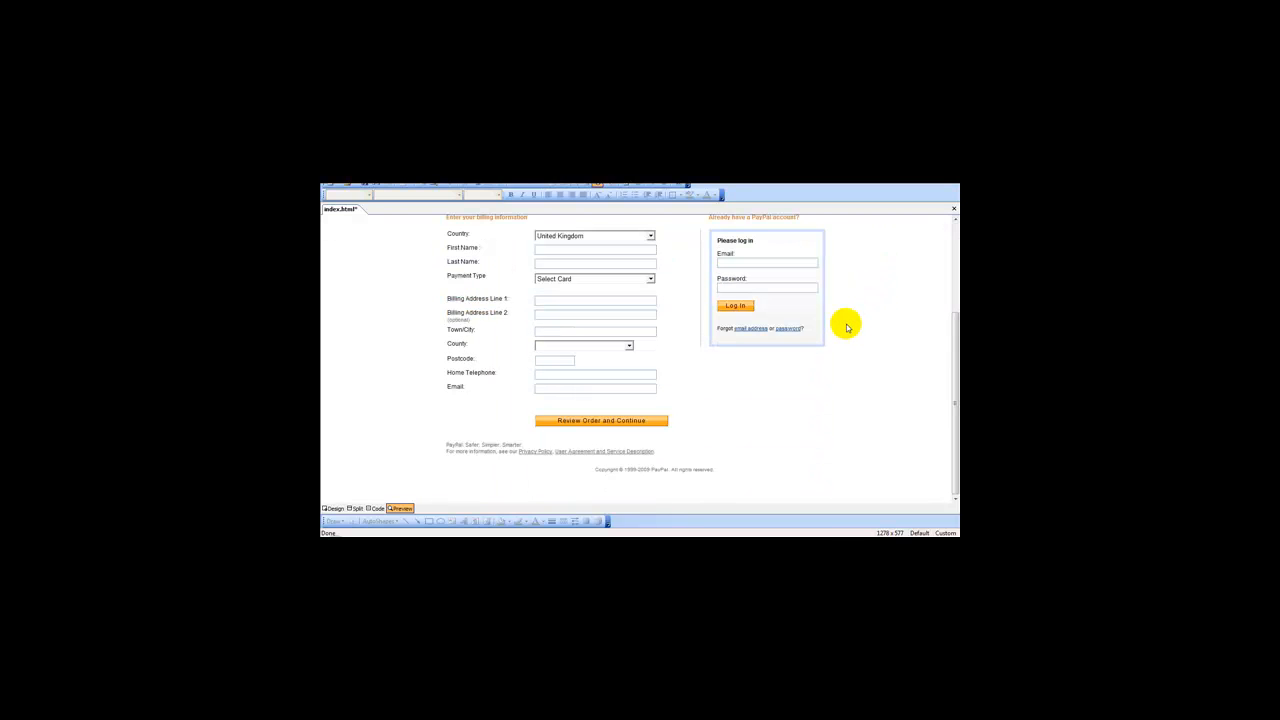
pyautogui.scroll(3)
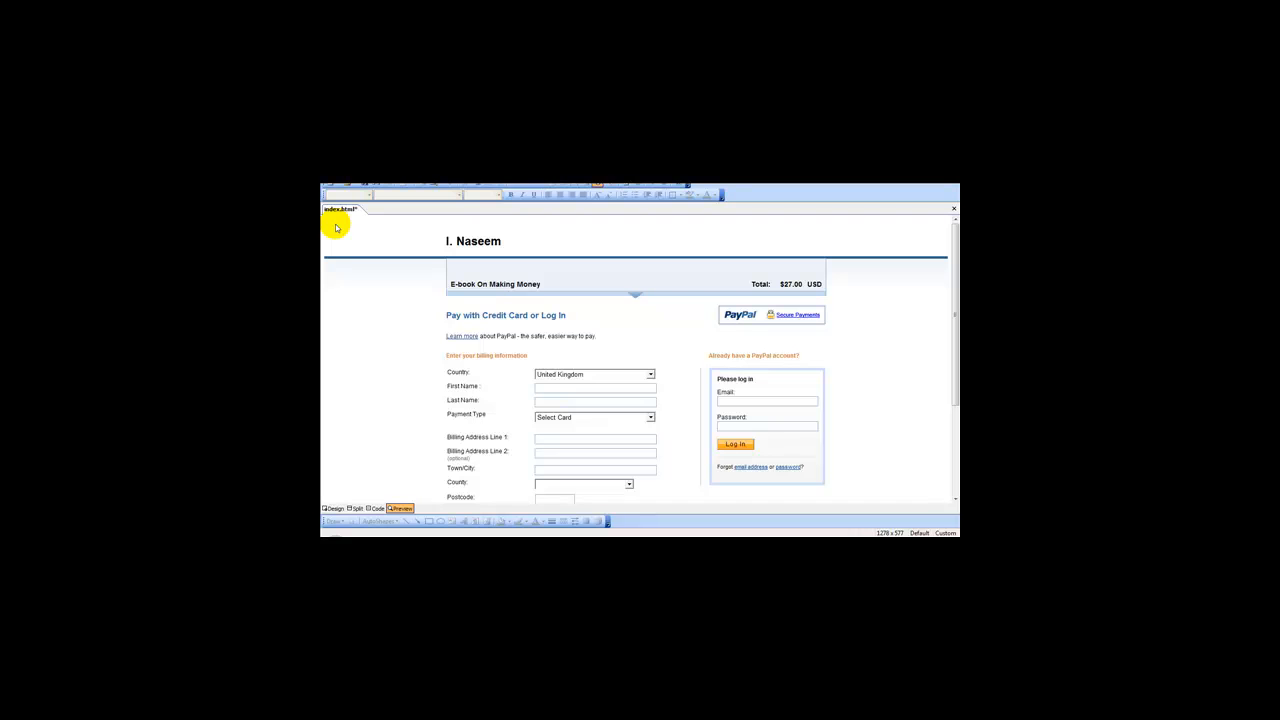
pyautogui.moveTo(432, 258)
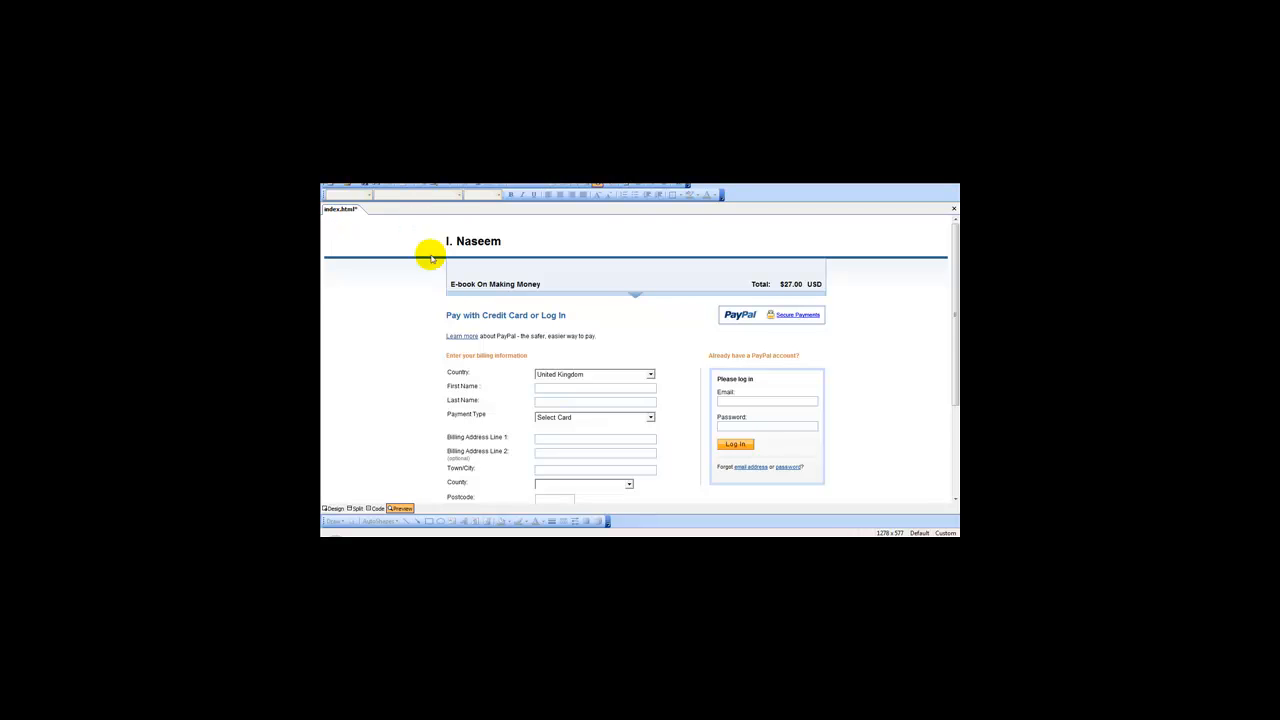
pyautogui.click(334, 508)
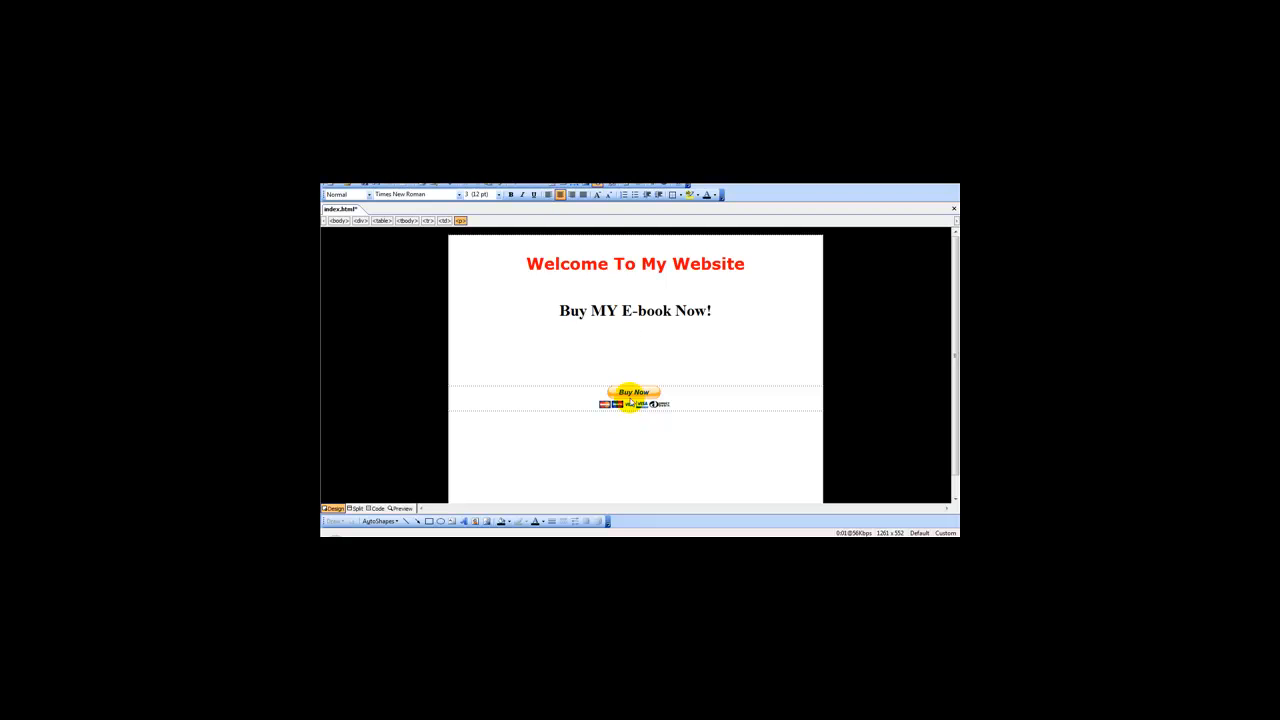